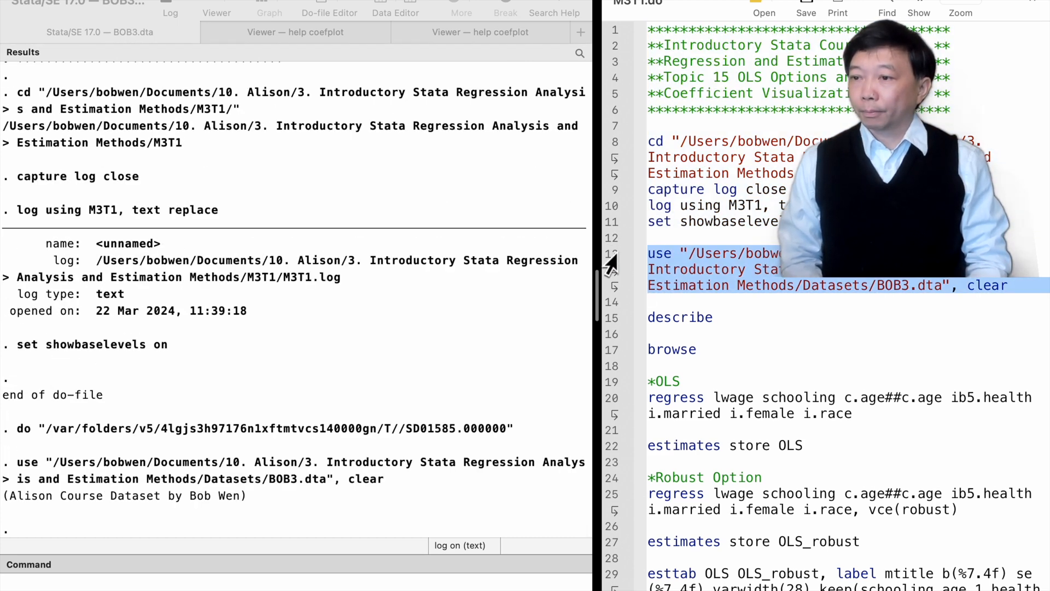
Step: Scroll the describe output listing 4,183 observations and seven variables including lwage and schooling
scroll(down, 3)
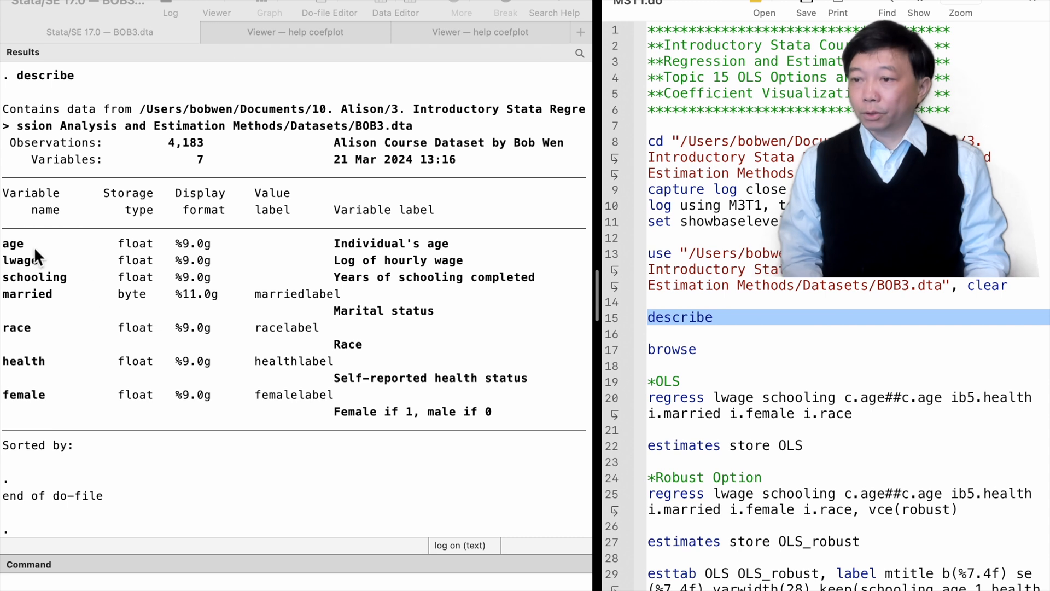
mouse_move(62, 310)
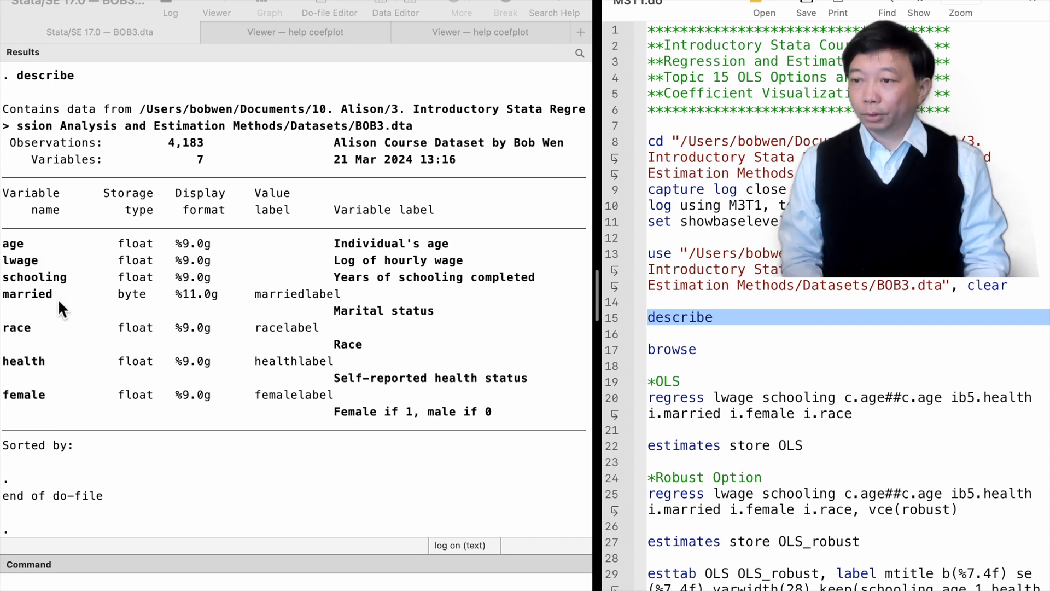
mouse_move(53, 408)
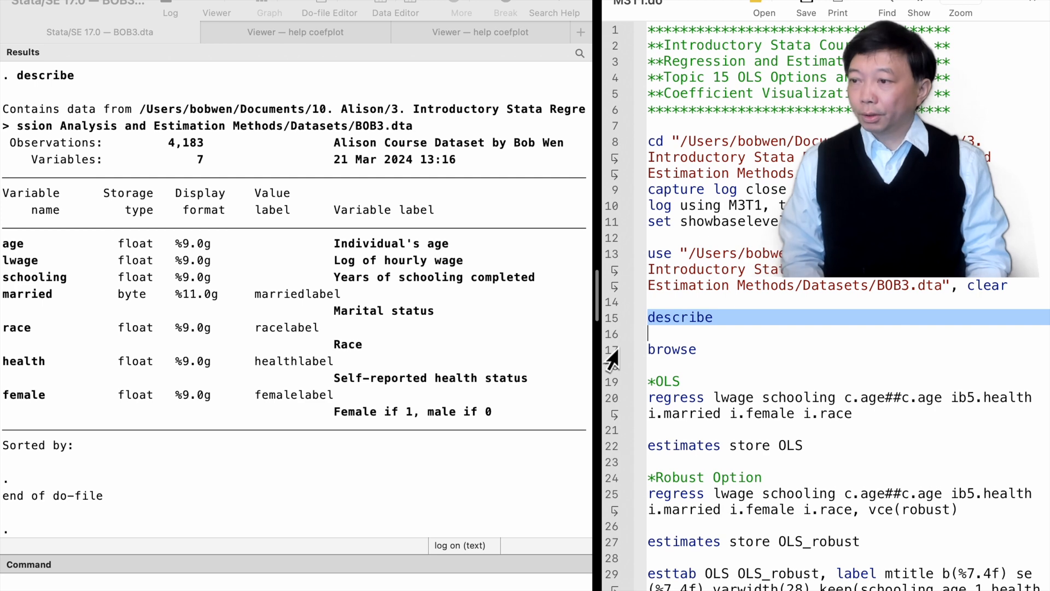
Step: Run the browse line to view the raw BOB3 data before fitting the lwage OLS regression
click(670, 349)
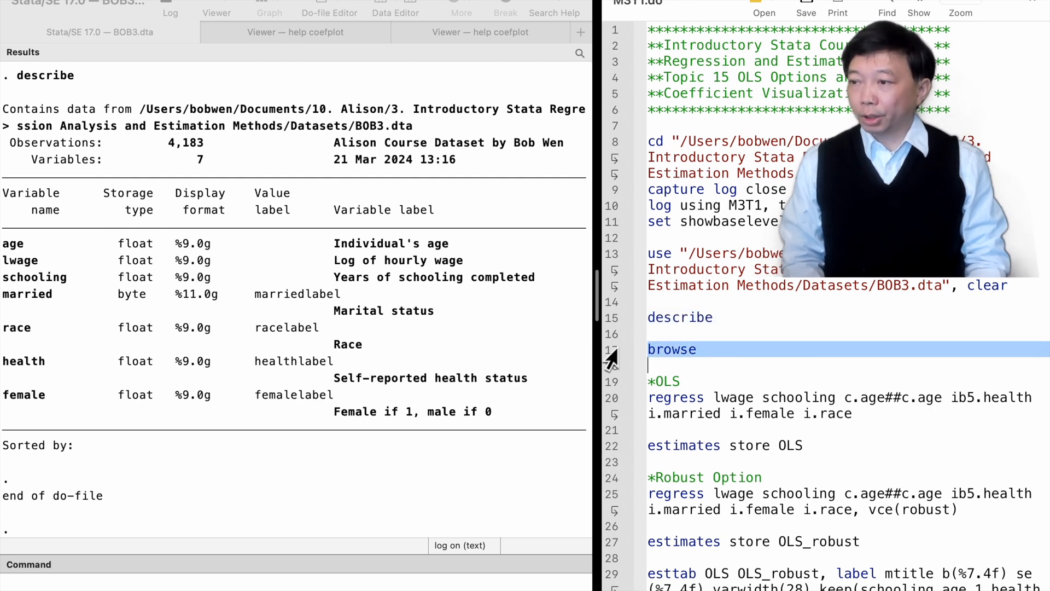
click(671, 349)
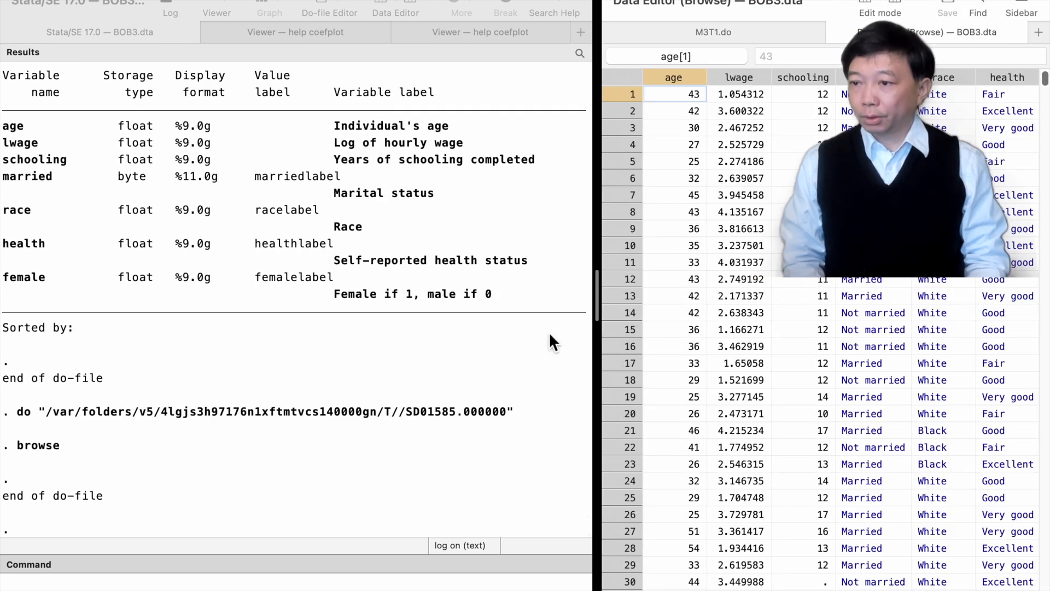
mouse_move(673, 114)
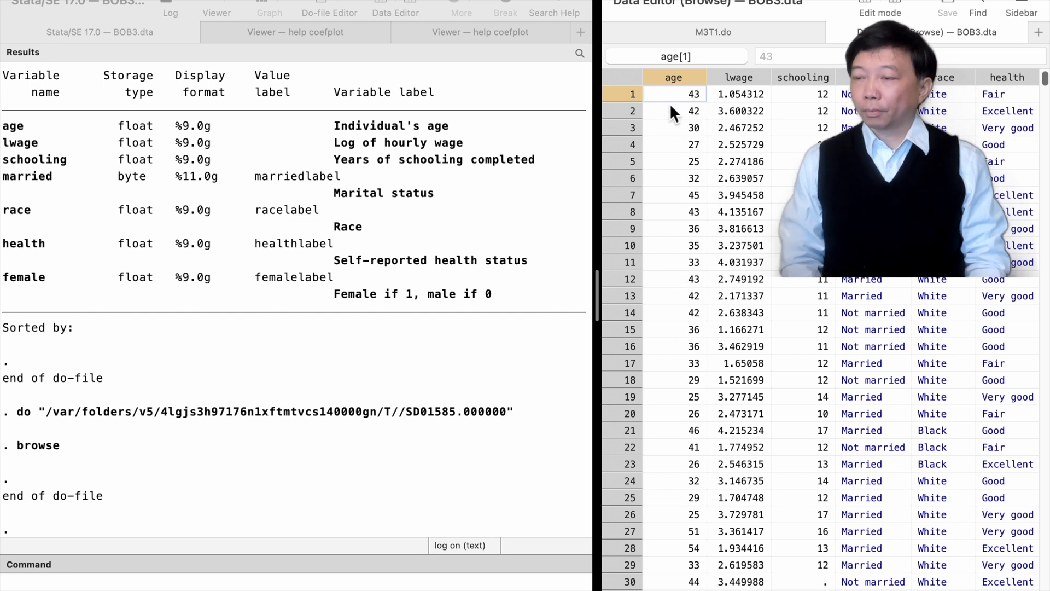
mouse_move(656, 96)
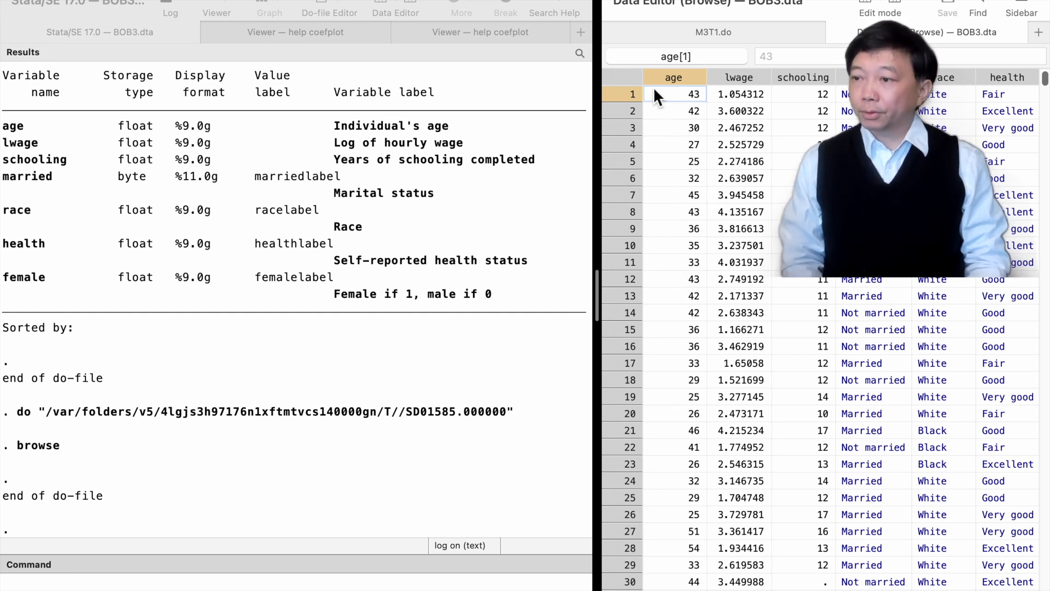
mouse_move(653, 413)
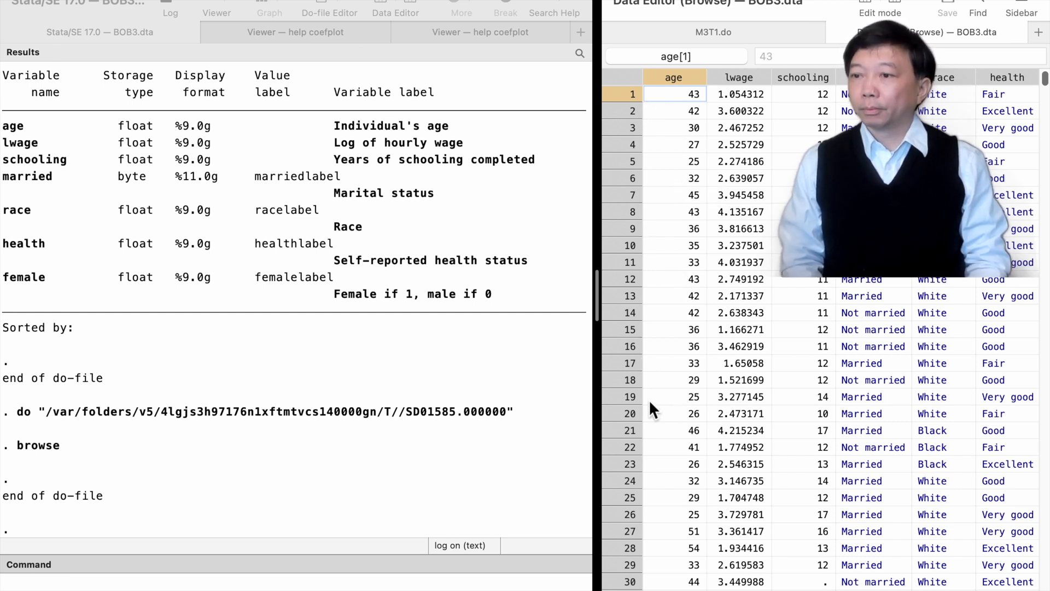
mouse_move(770, 104)
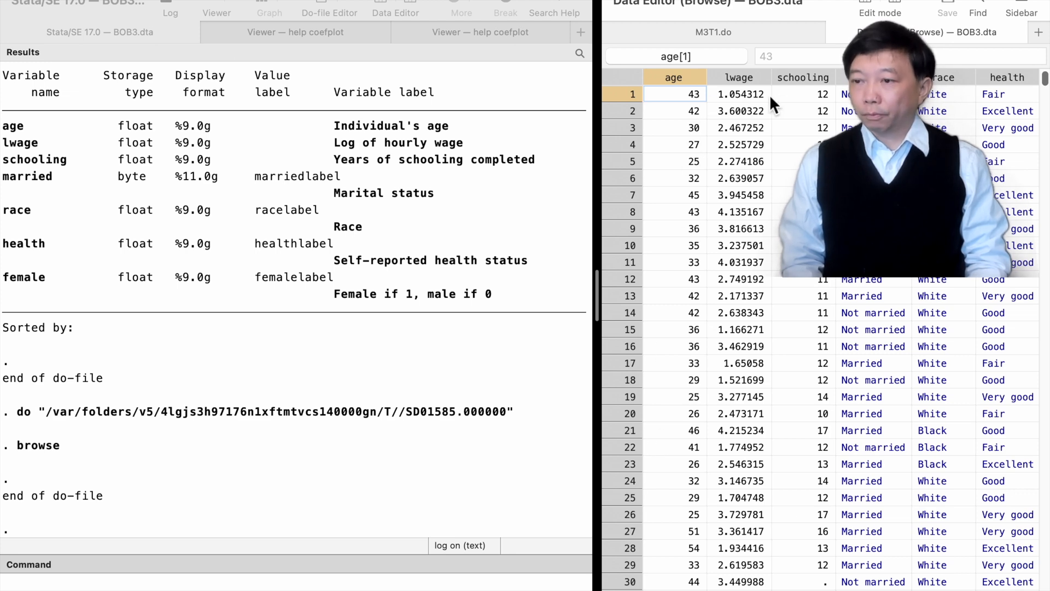
scroll(right, 3)
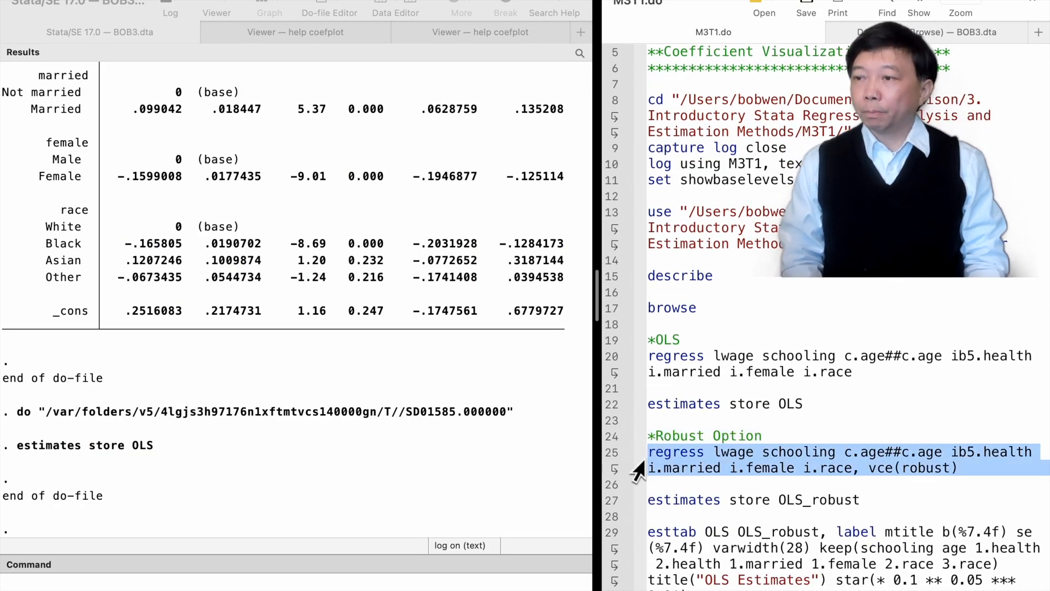
mouse_move(991, 466)
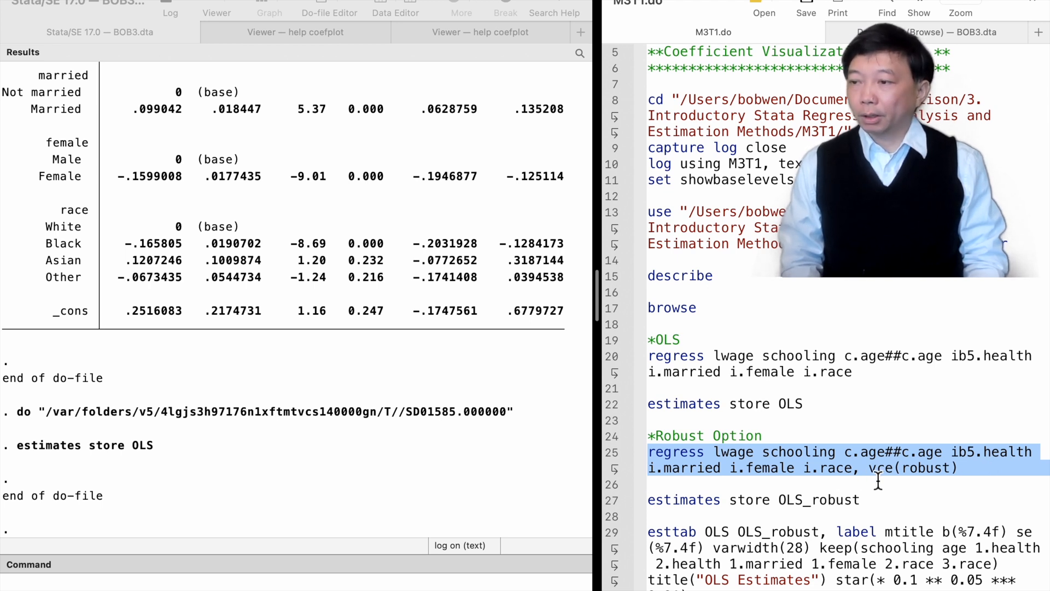
mouse_move(964, 485)
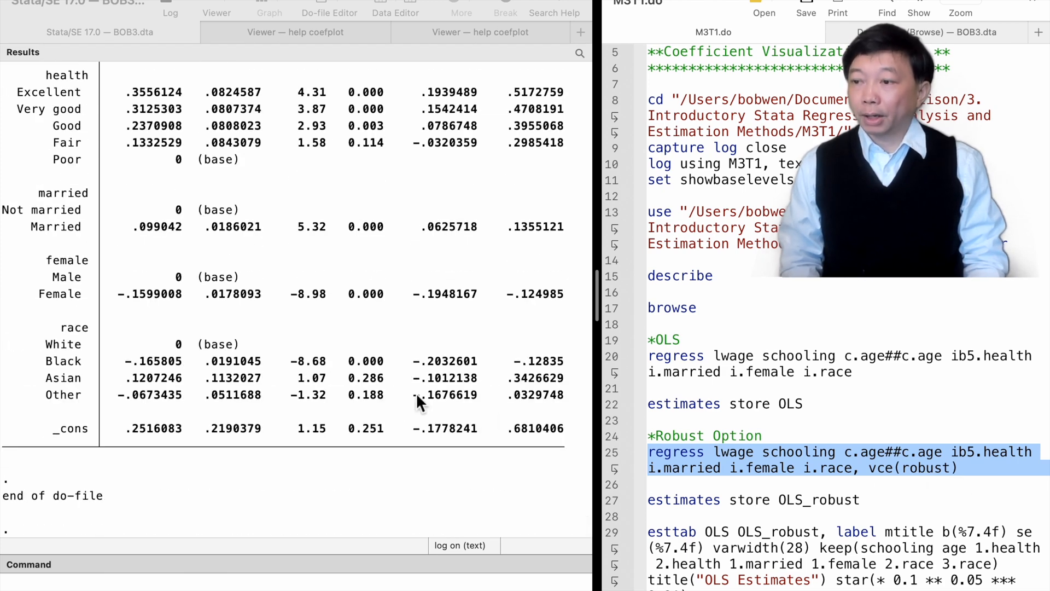
Step: Scroll through the robust-standard-error regression output stored as OLS_robust
scroll(up, 3)
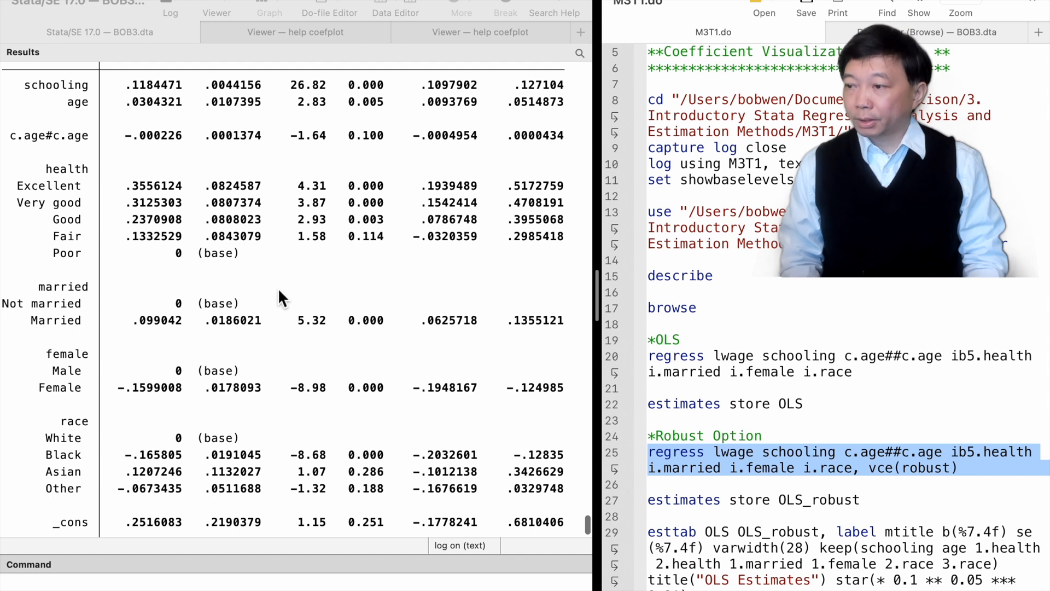
mouse_move(322, 266)
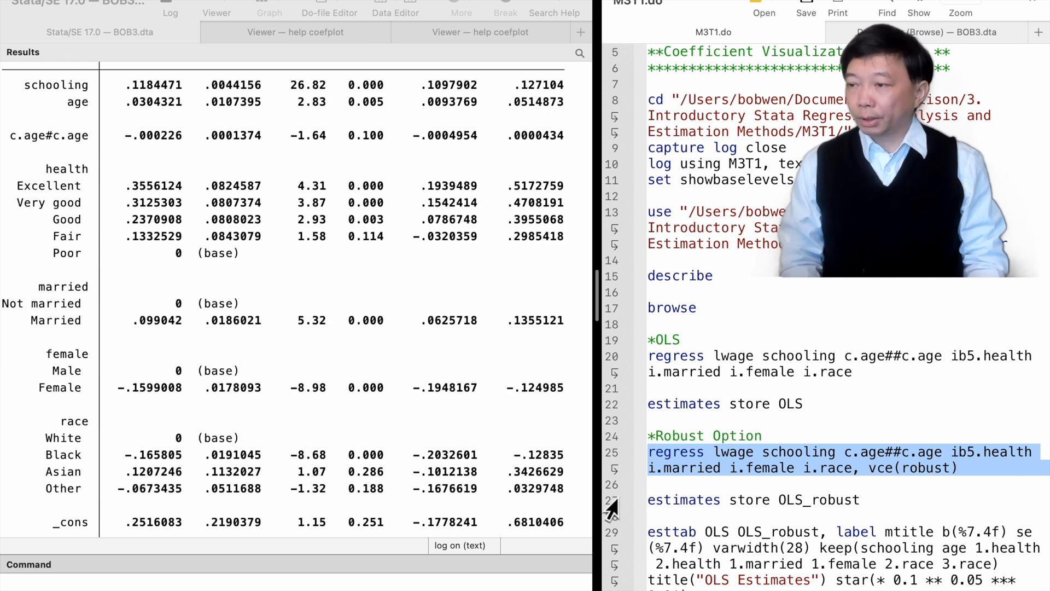
scroll(down, 3)
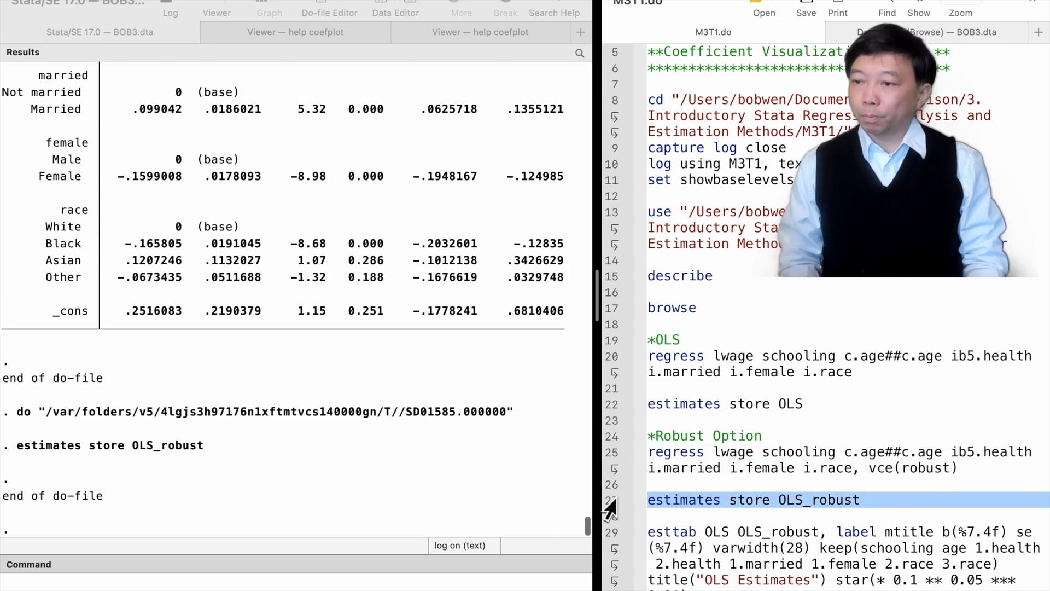
scroll(down, 3)
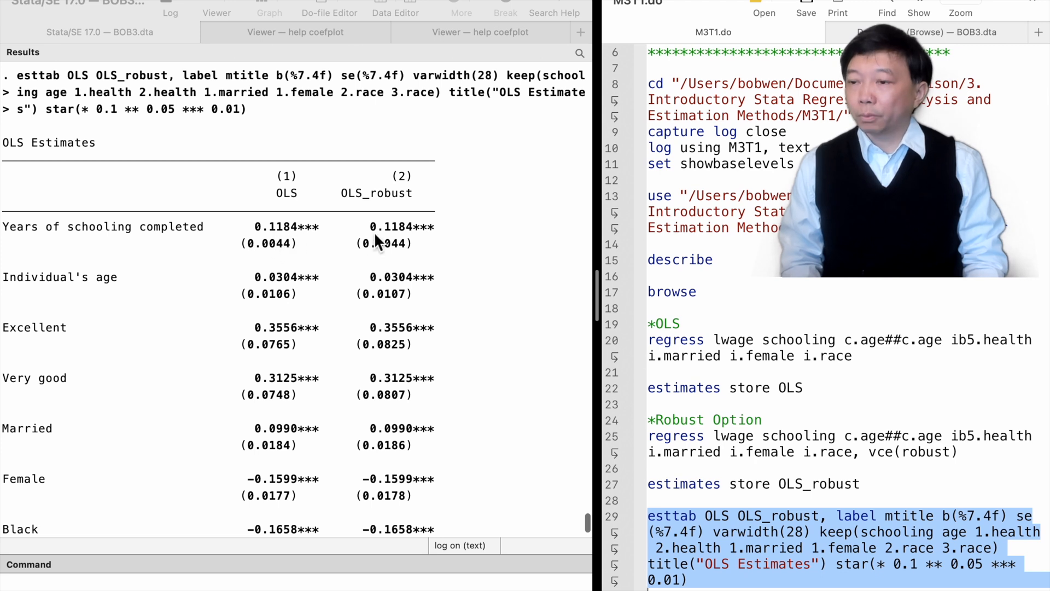
mouse_move(302, 341)
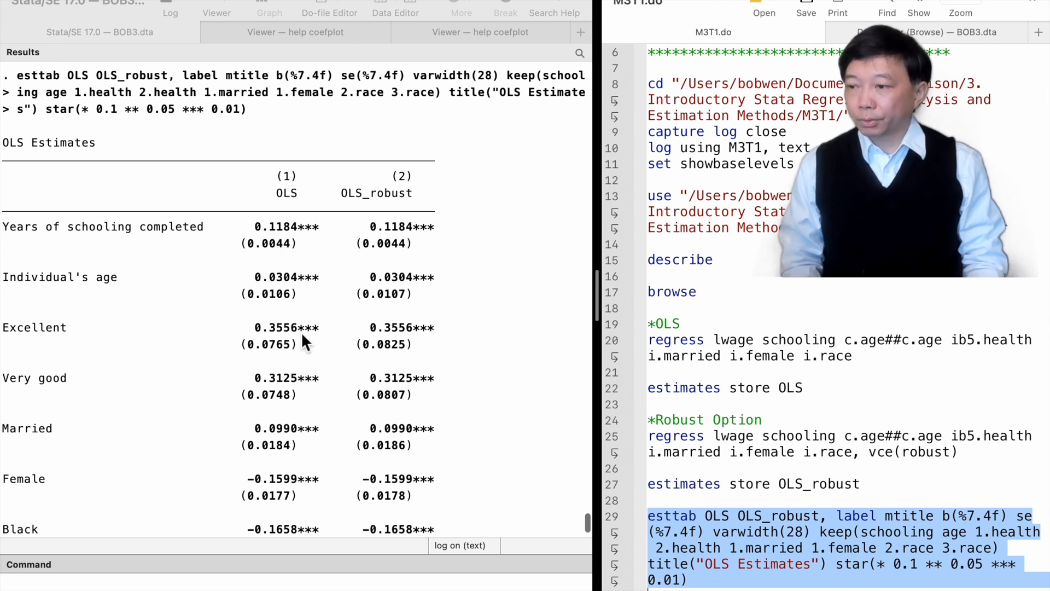
mouse_move(302, 439)
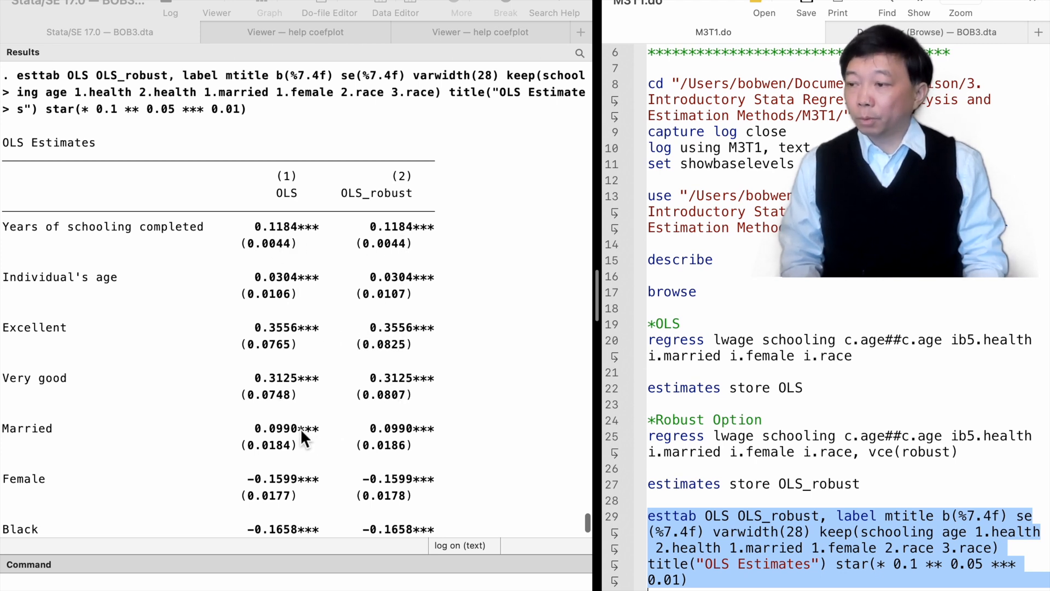
mouse_move(381, 488)
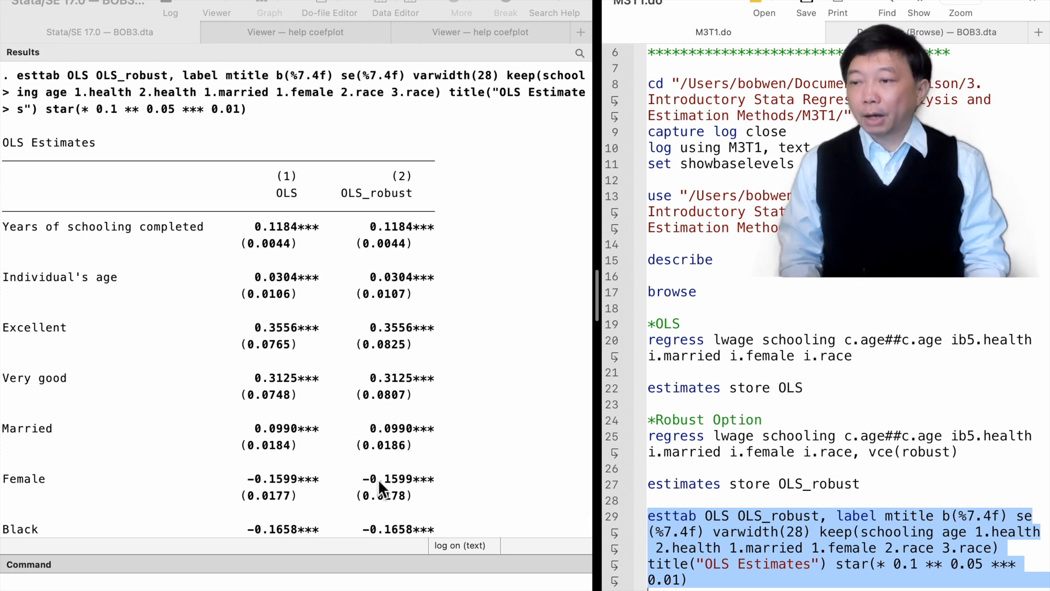
mouse_move(308, 291)
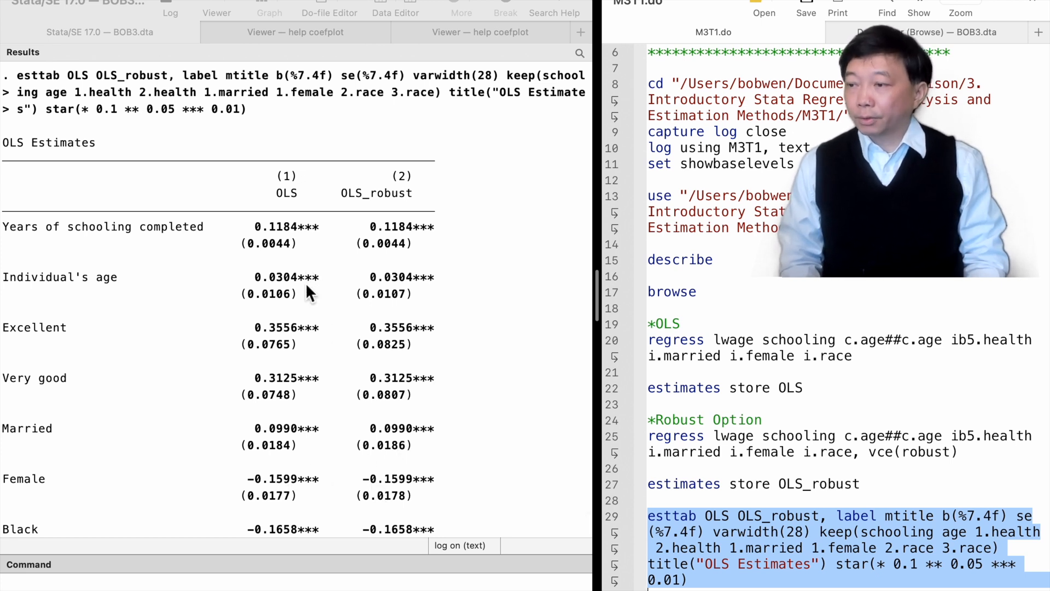
mouse_move(354, 299)
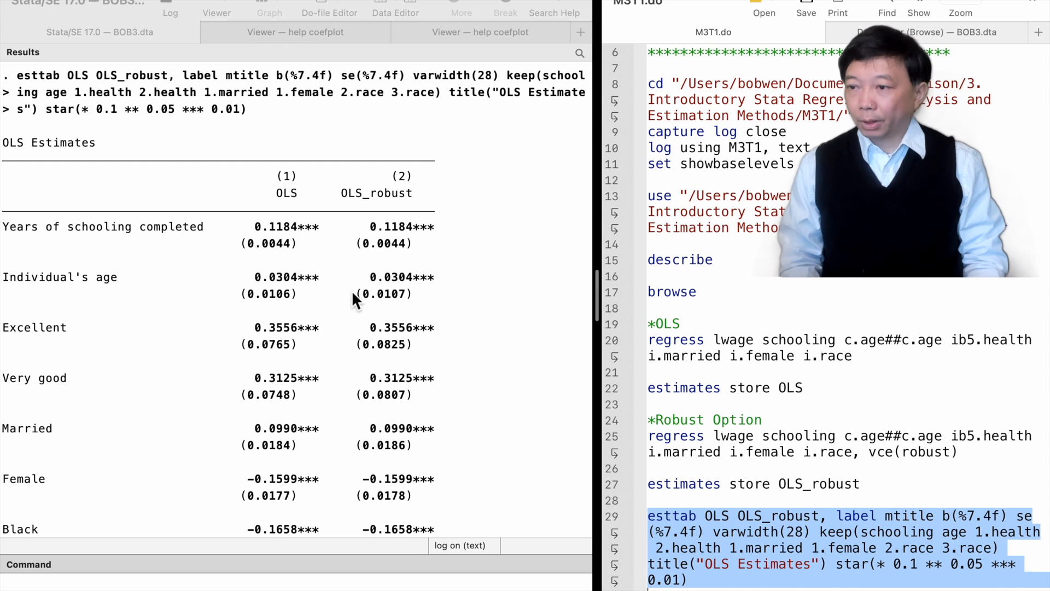
mouse_move(282, 353)
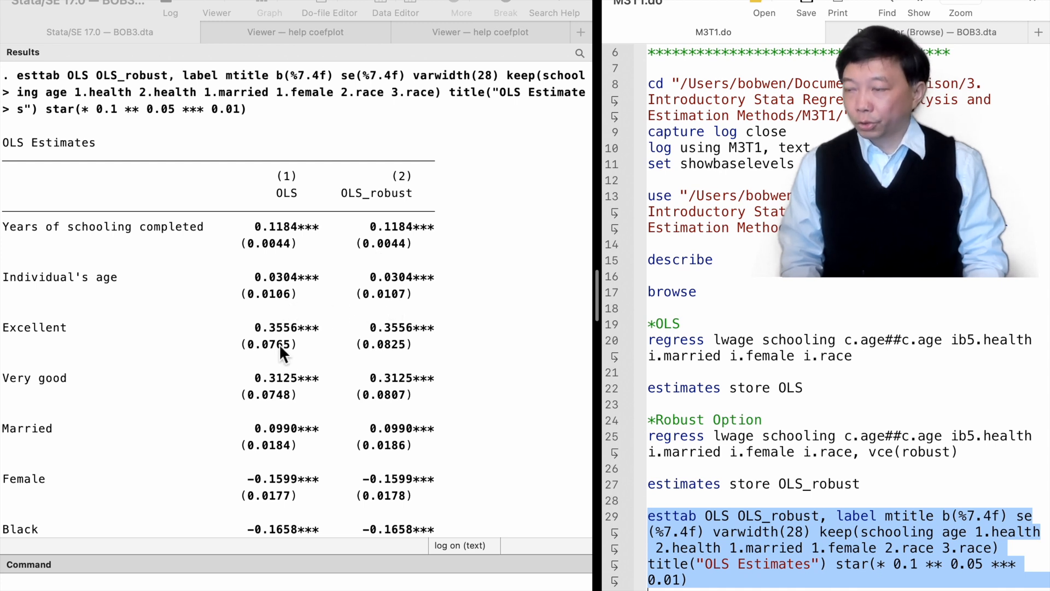
mouse_move(375, 401)
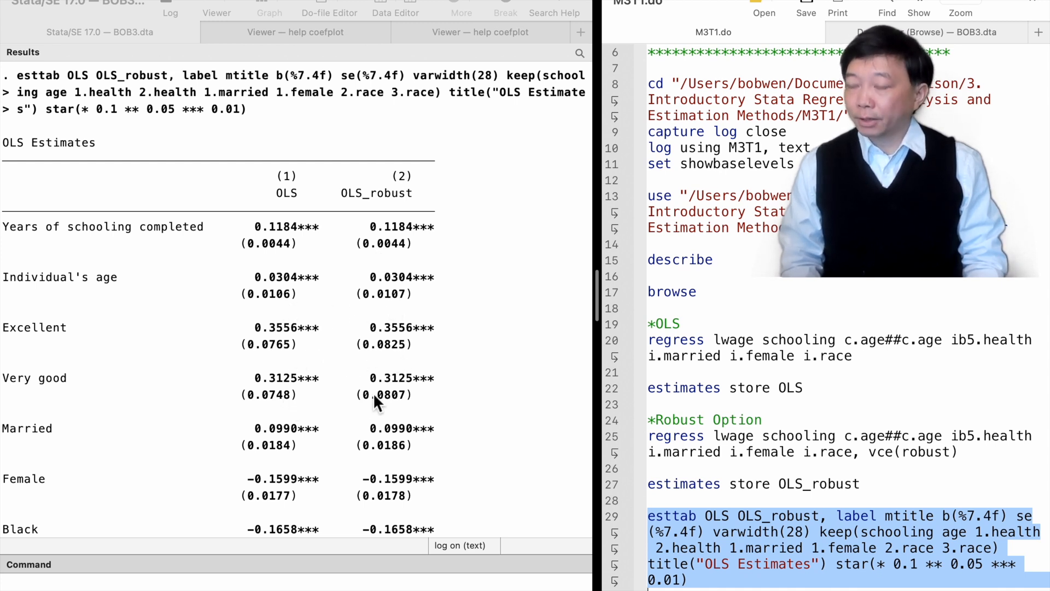
mouse_move(302, 508)
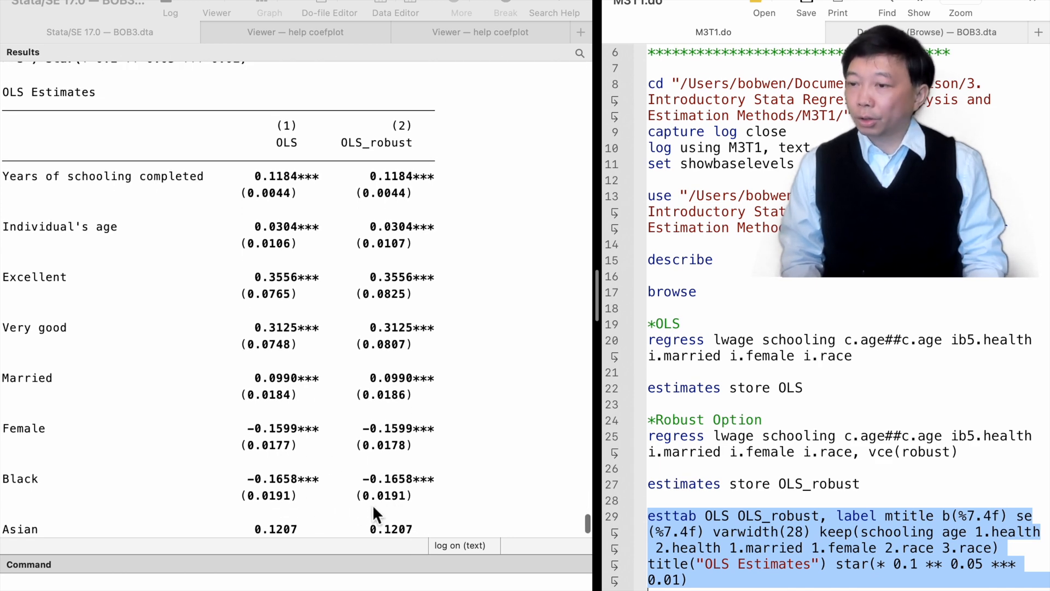
scroll(up, 3)
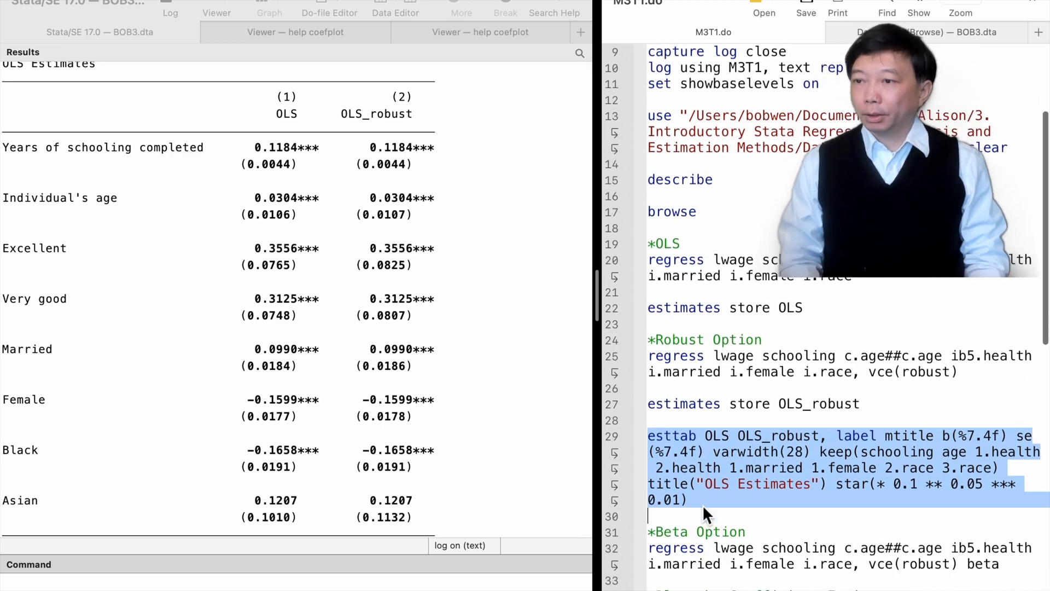
scroll(down, 3)
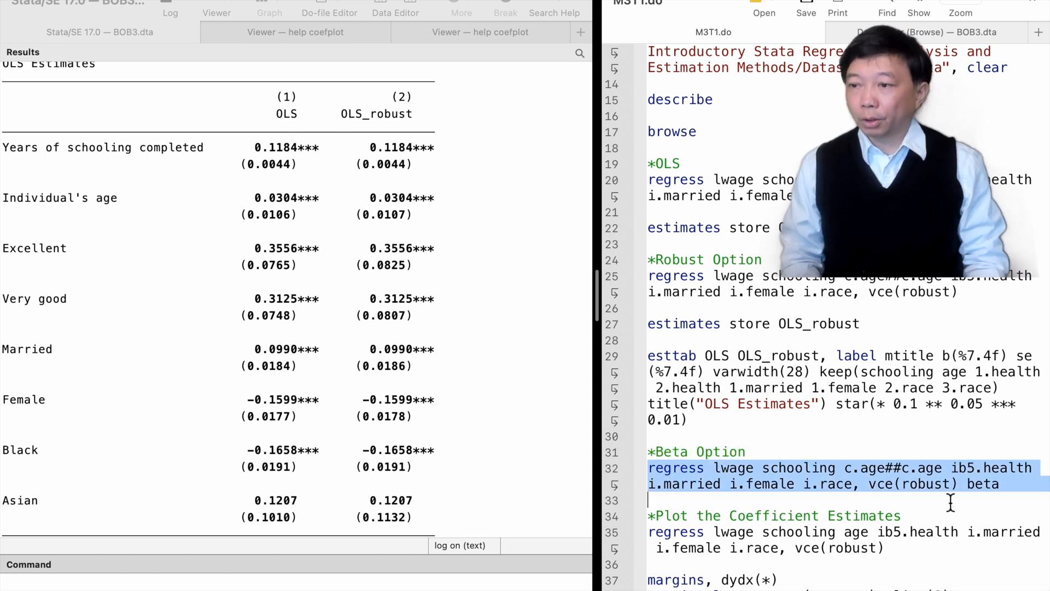
mouse_move(1004, 499)
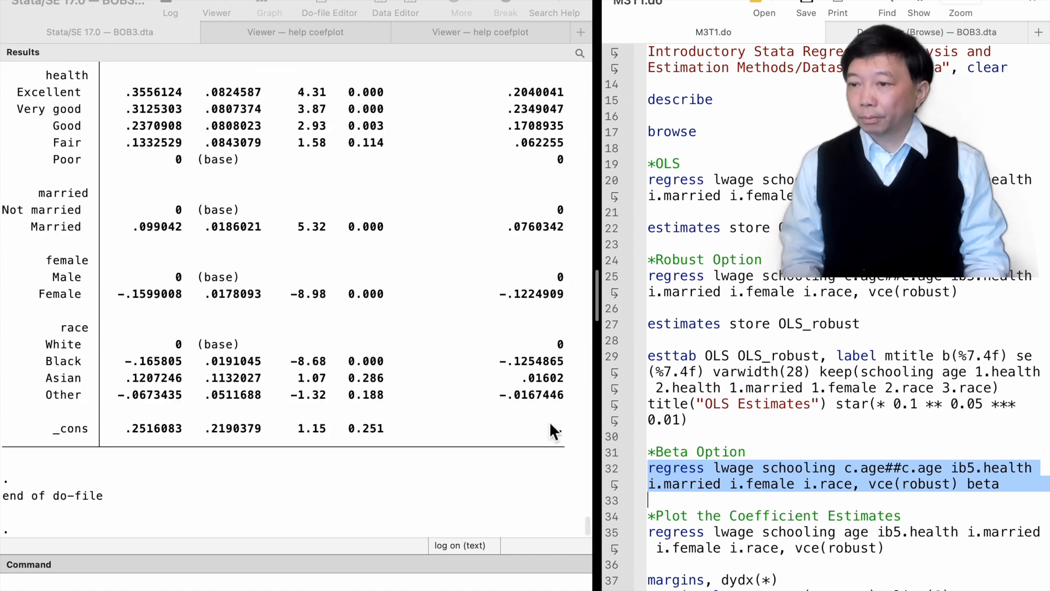
Step: Scroll to review the robust regression output with standardized Beta coefficients
scroll(up, 3)
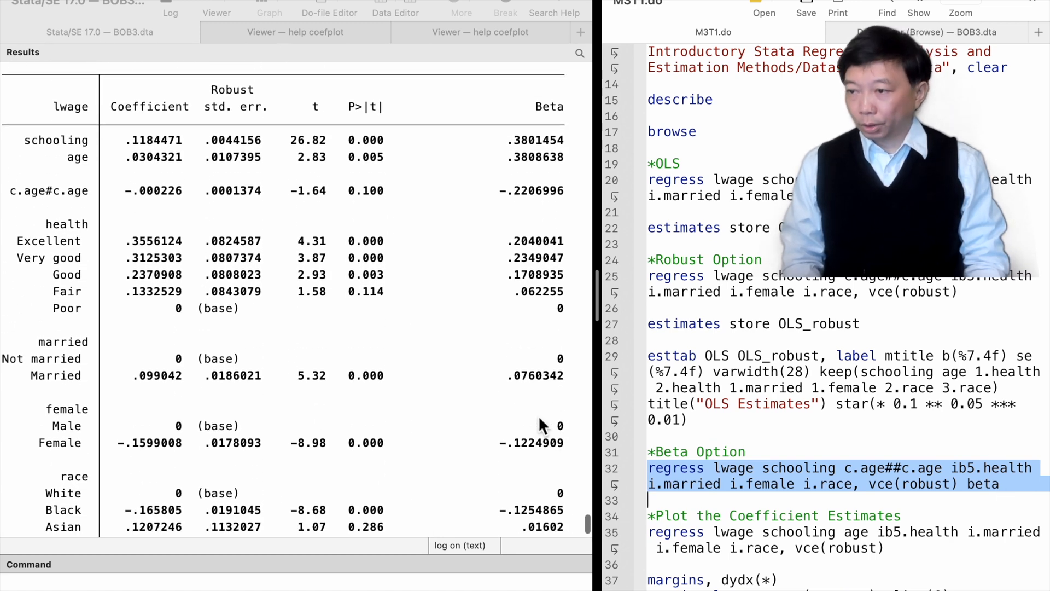
mouse_move(183, 148)
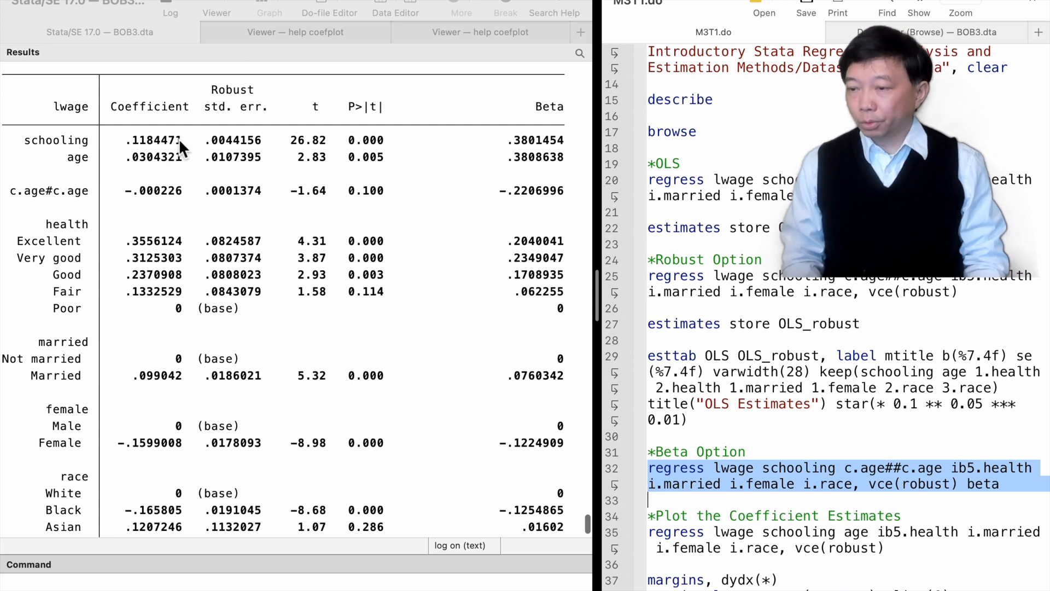
mouse_move(536, 111)
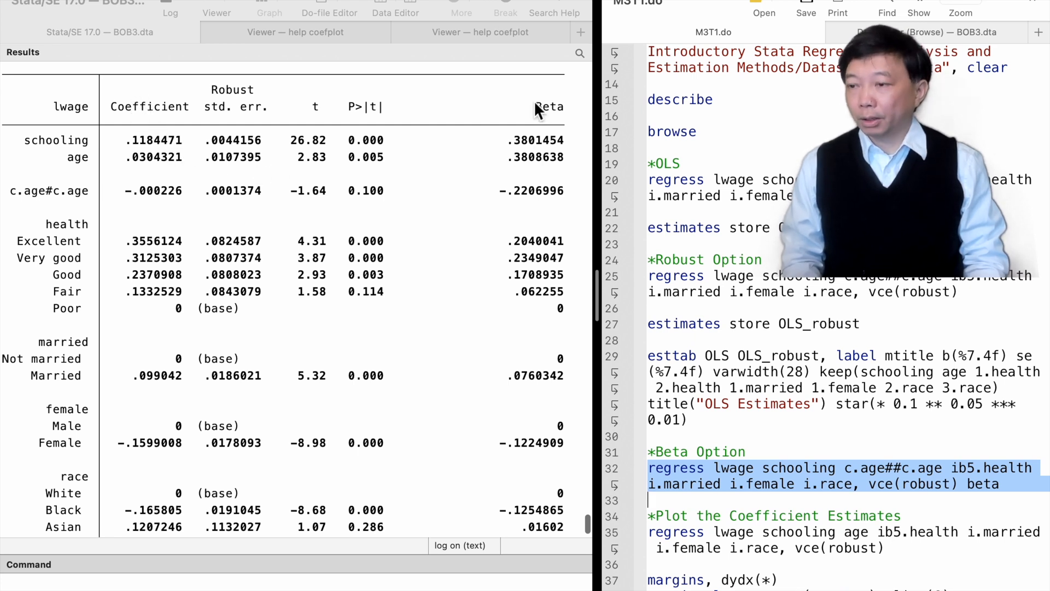
mouse_move(565, 151)
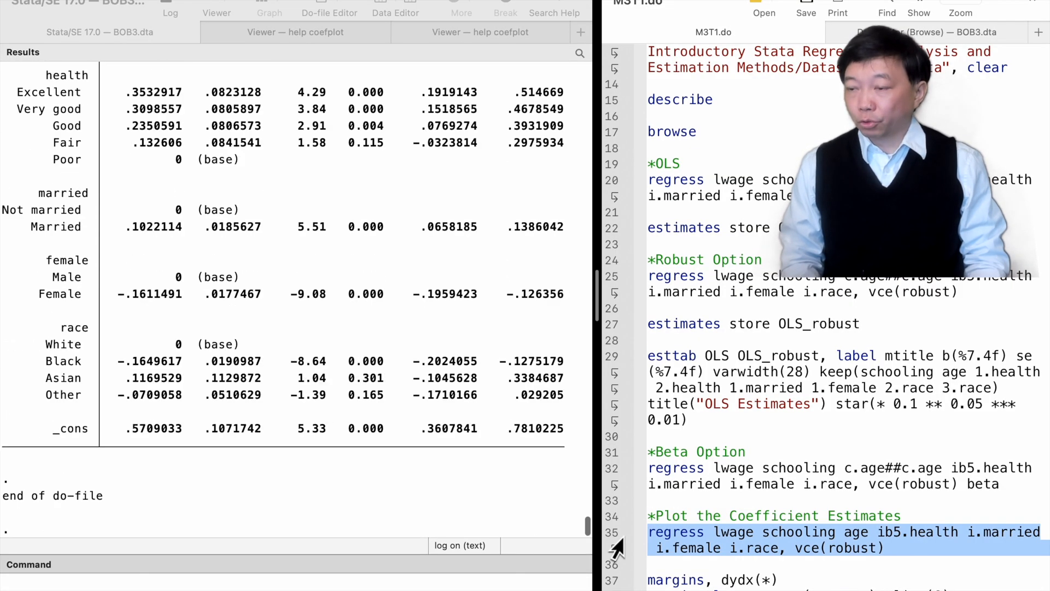
Step: Run margins, dydx(*) and review the delta-method marginal effects of every regressor
scroll(down, 3)
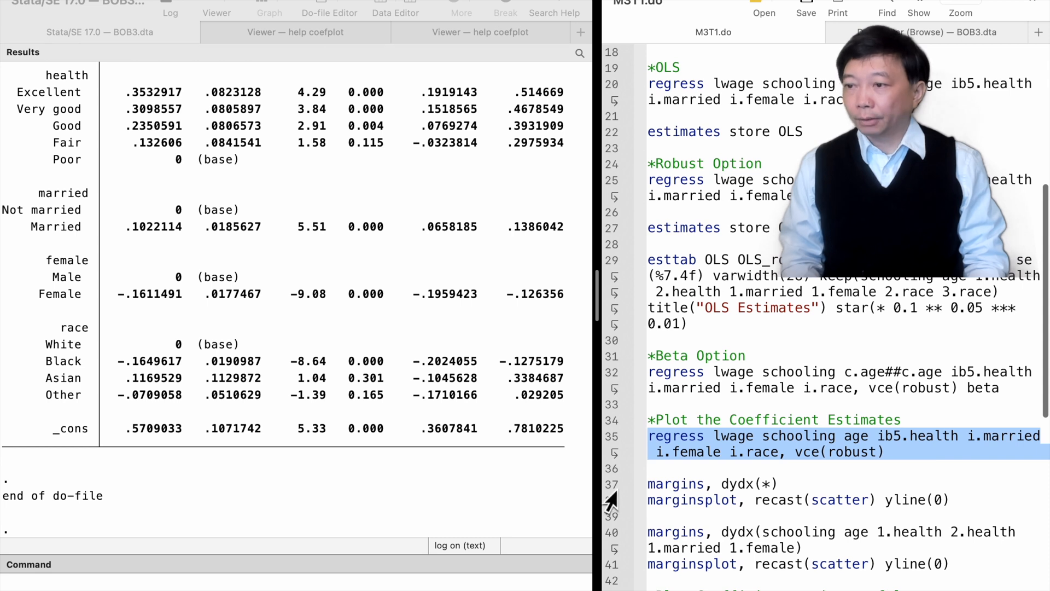
click(710, 483)
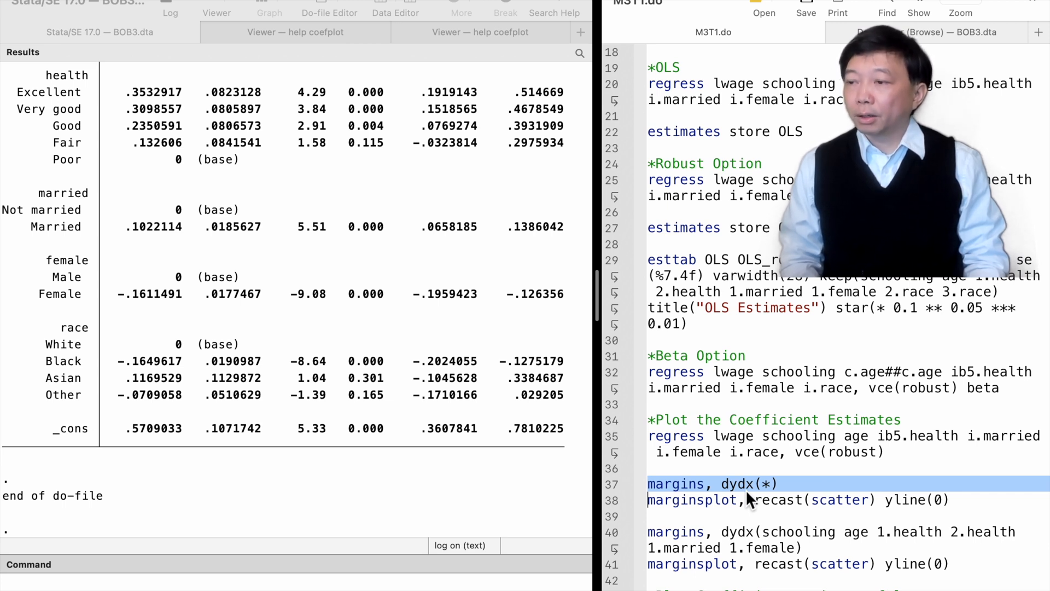
mouse_move(780, 490)
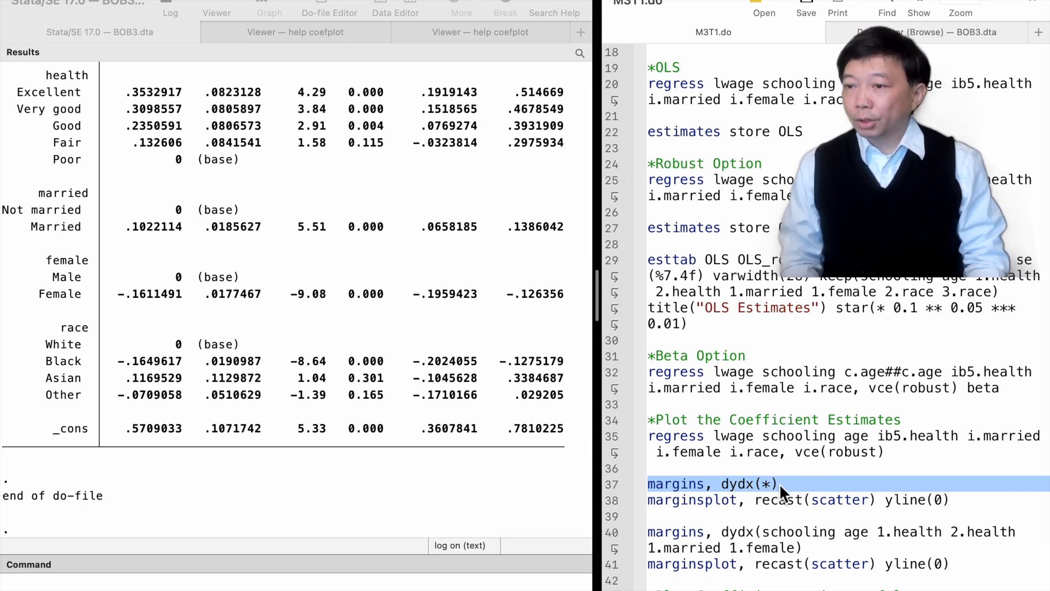
scroll(down, 3)
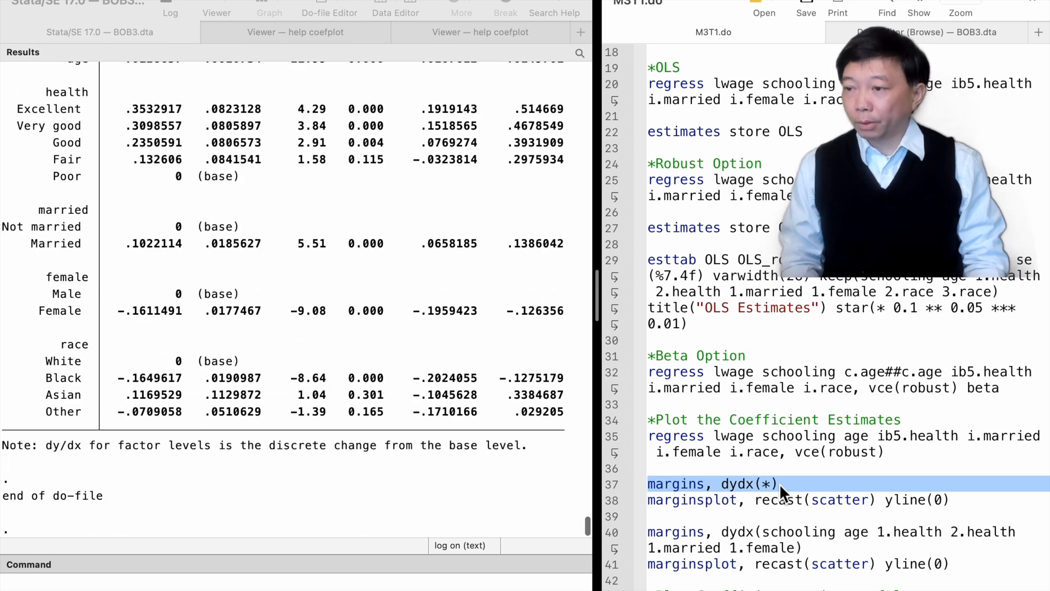
scroll(up, 3)
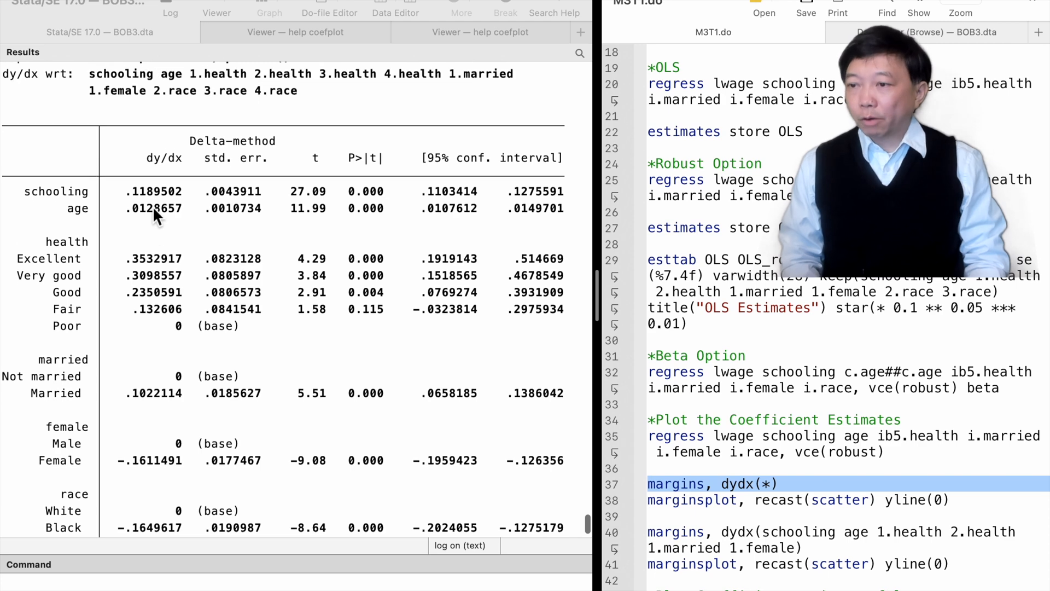
scroll(up, 3)
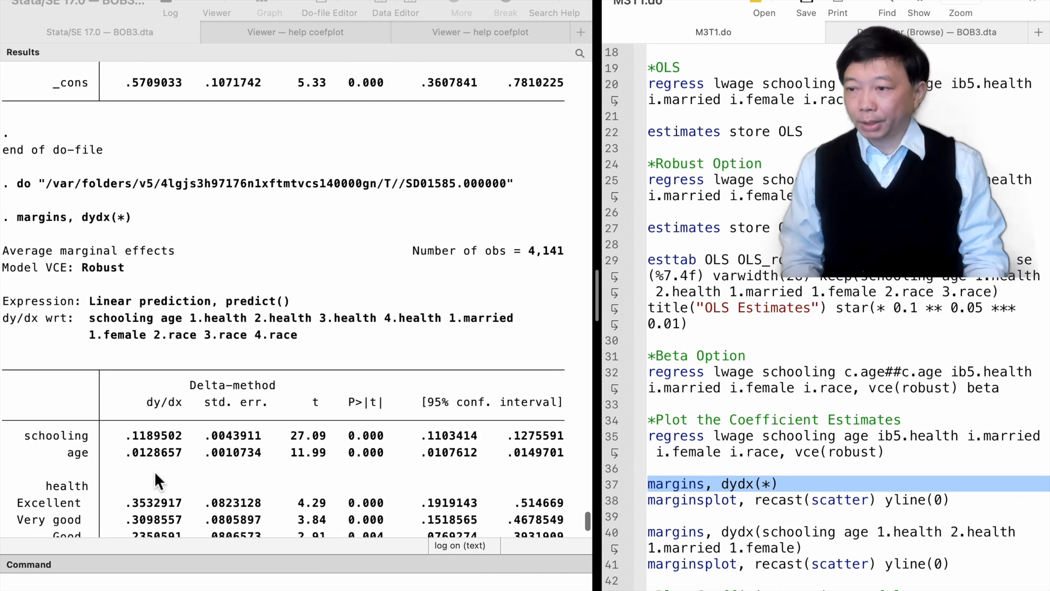
scroll(down, 3)
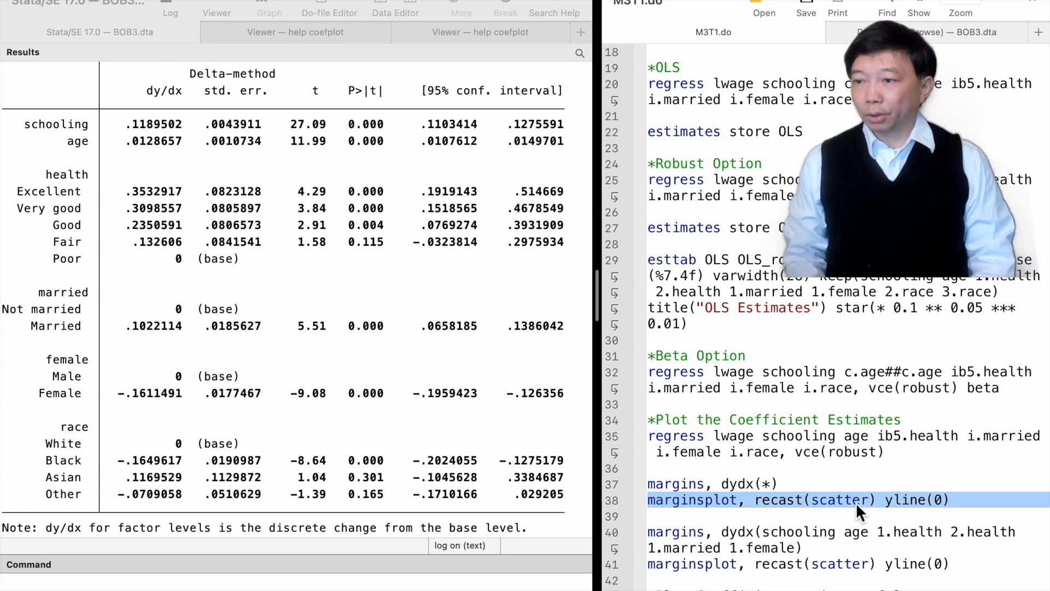
mouse_move(947, 507)
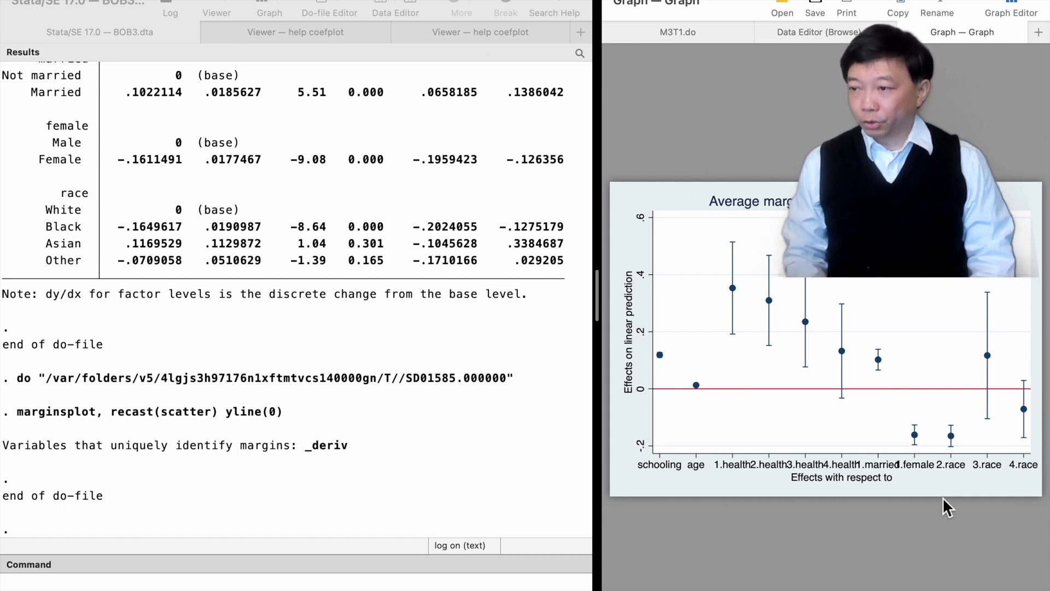
Step: Return to the do-file after viewing the marginsplot scatter with its zero reference line
click(677, 31)
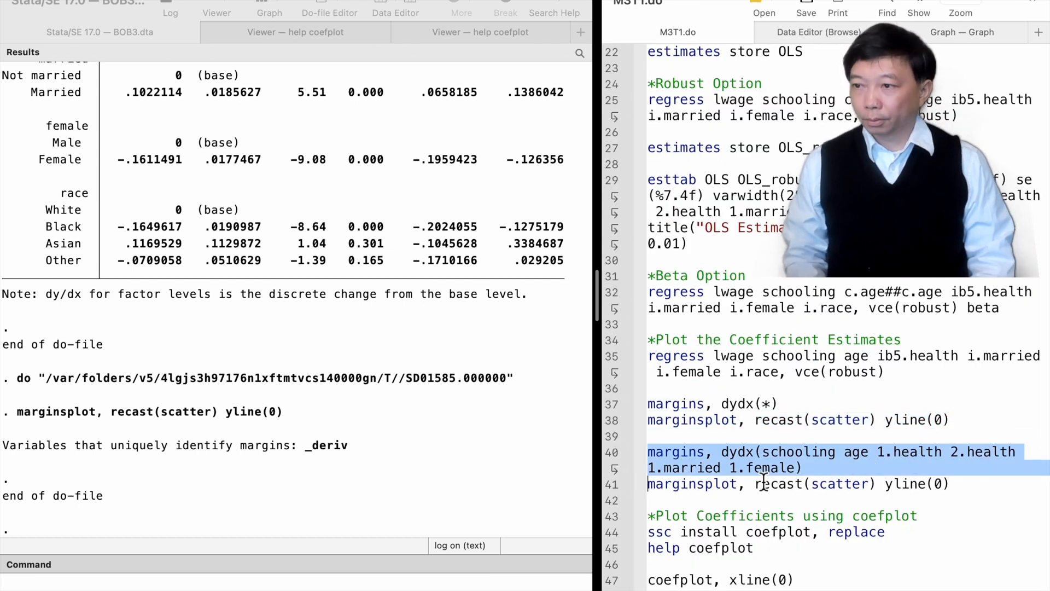
scroll(up, 3)
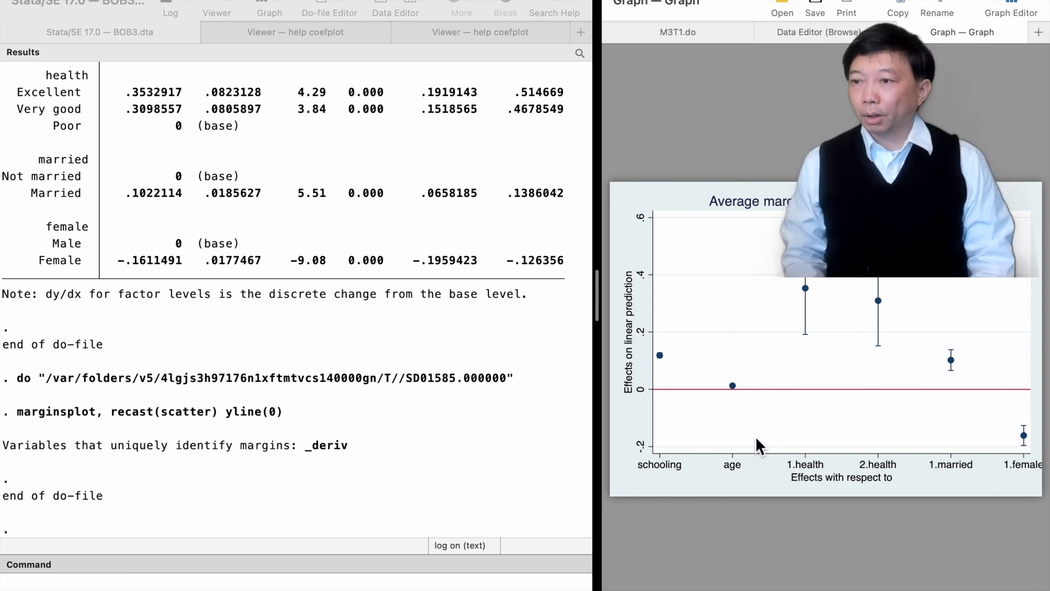
Step: Install coefplot via ssc and draw the plot keeping schooling, age, health, married and female with xline(0)
click(677, 32)
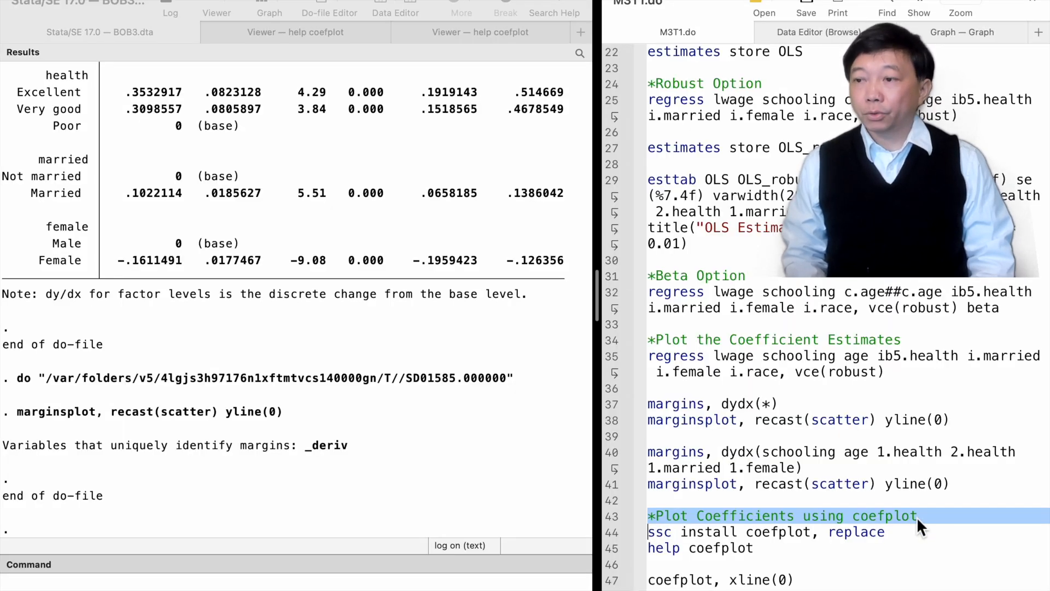
click(676, 532)
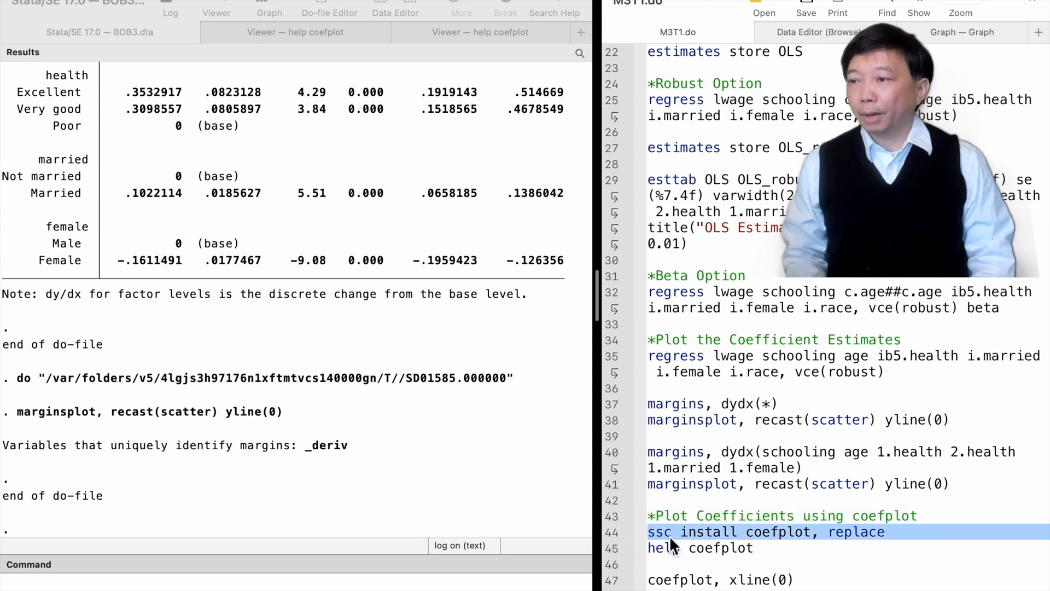
mouse_move(851, 544)
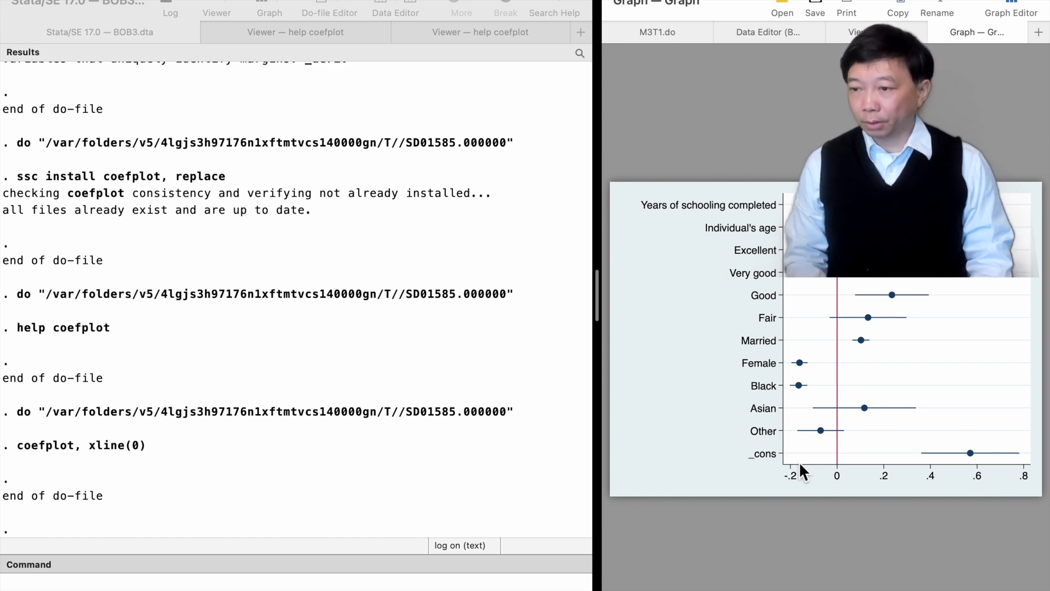
click(657, 32)
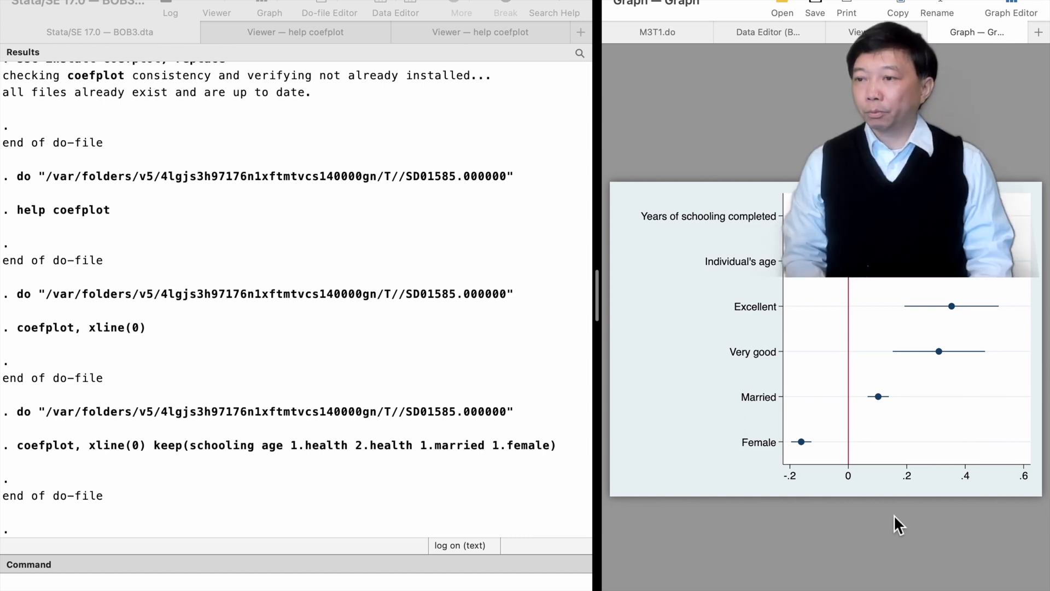
Step: Run the female and male regressions and the overlaid coefplot titled The Marginal Effects on Log(wage)
click(657, 32)
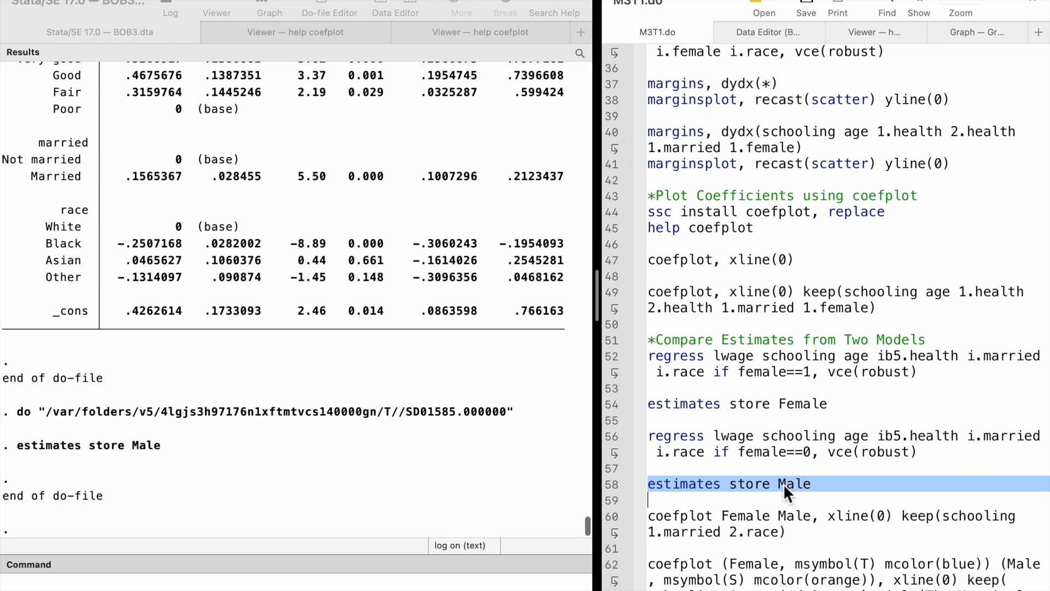
scroll(down, 3)
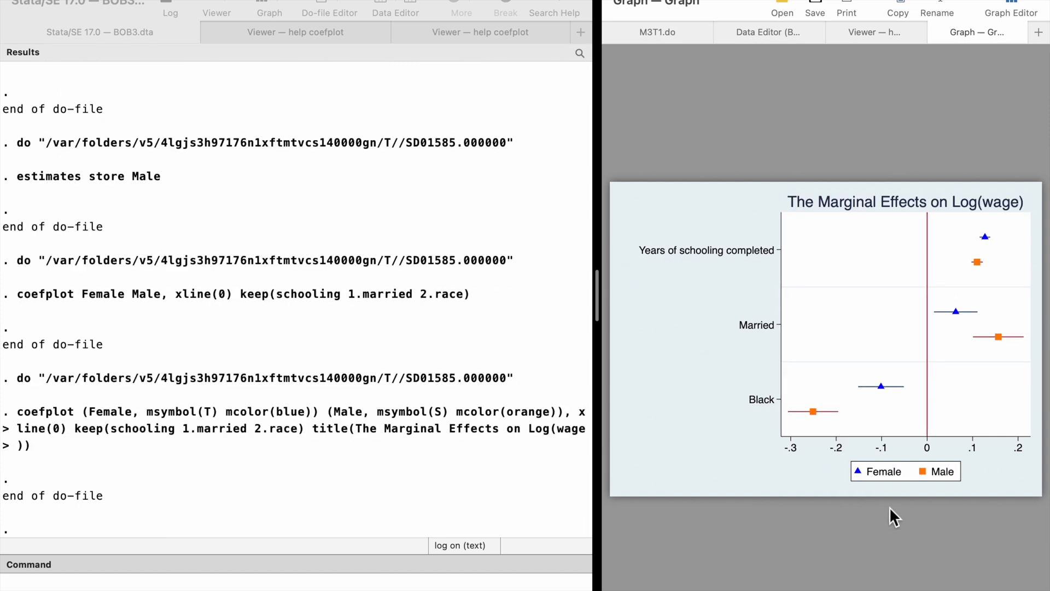
mouse_move(984, 237)
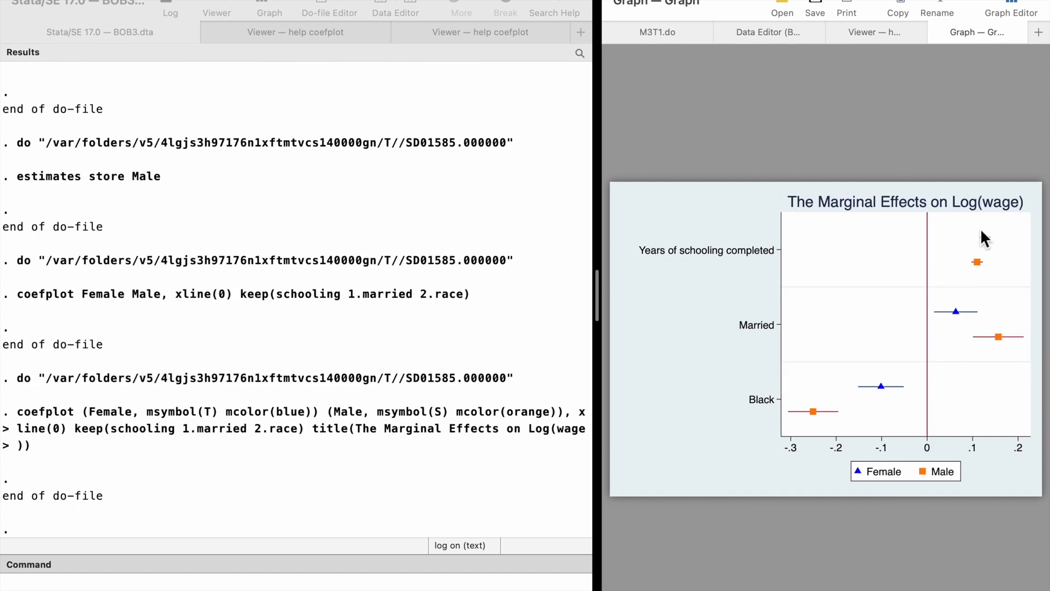
mouse_move(998, 241)
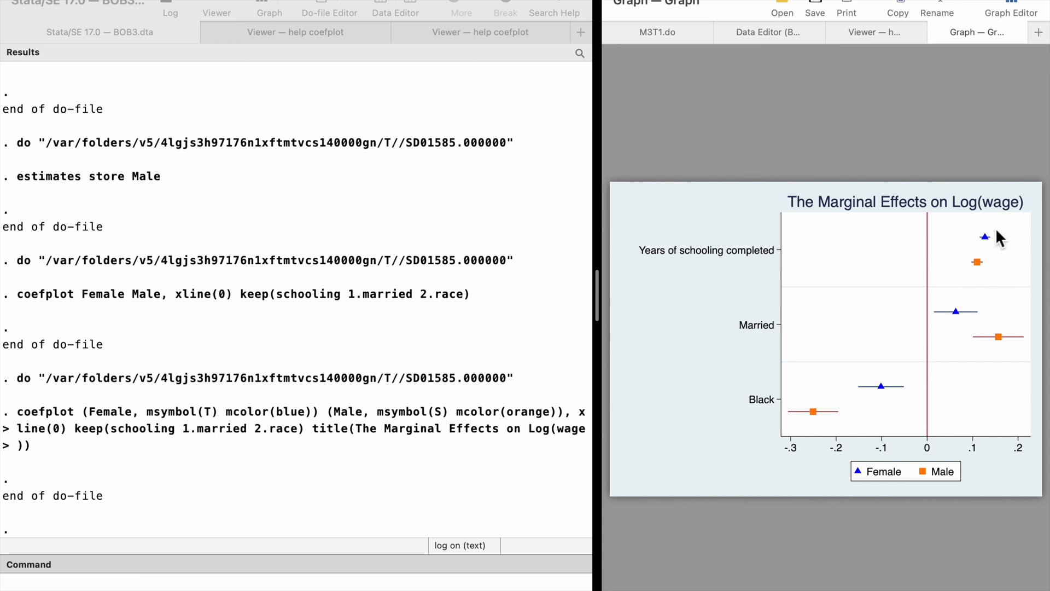
mouse_move(998, 234)
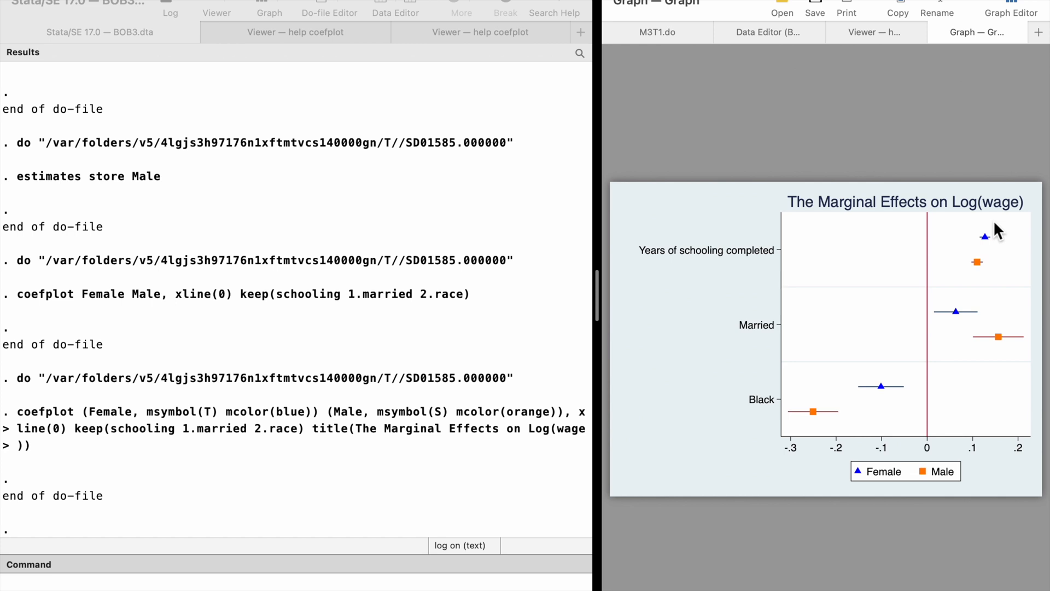
mouse_move(908, 343)
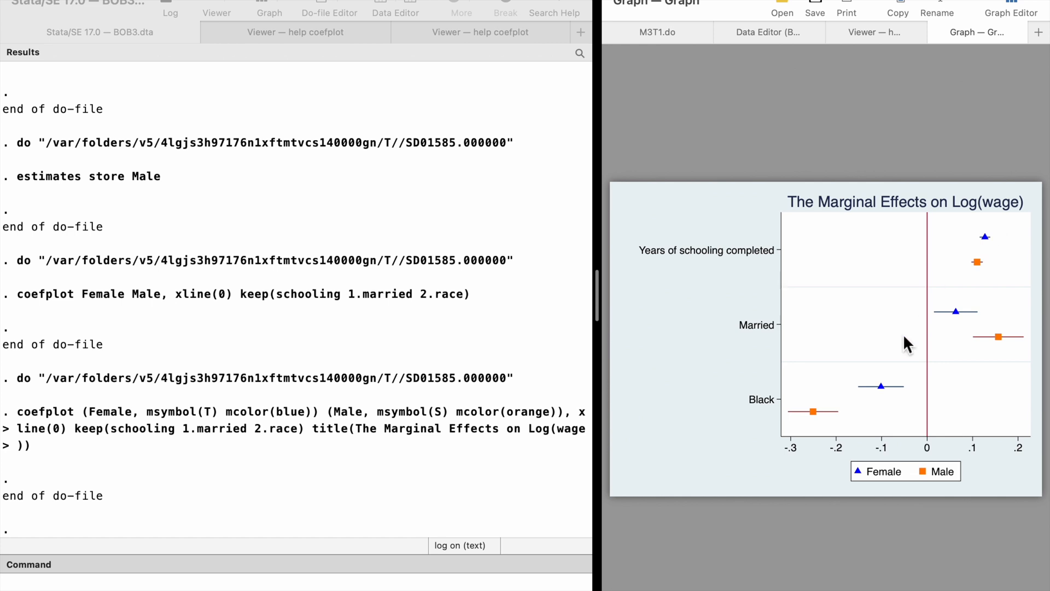
mouse_move(814, 431)
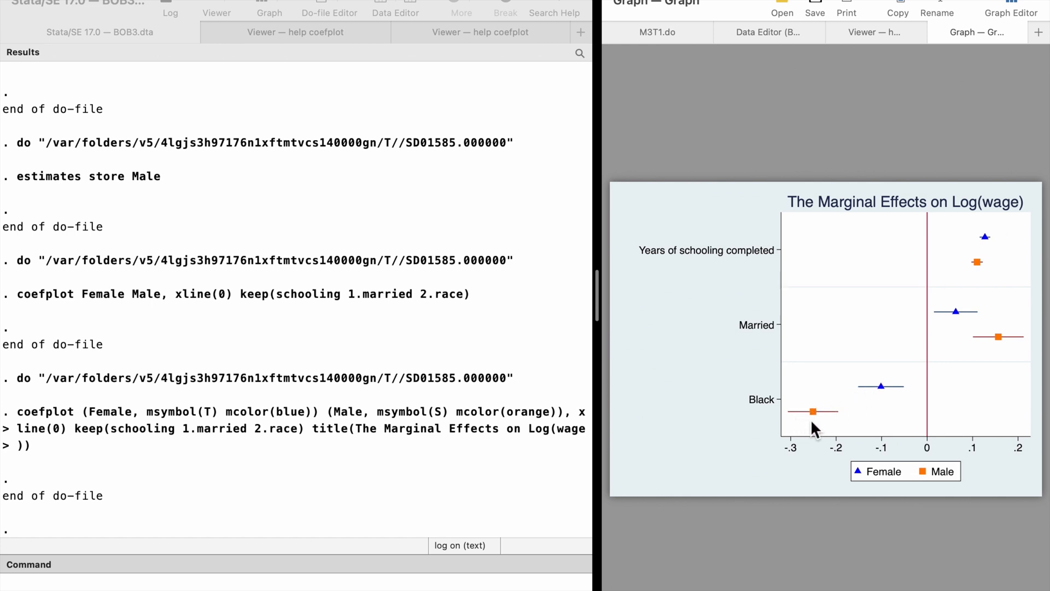
mouse_move(887, 398)
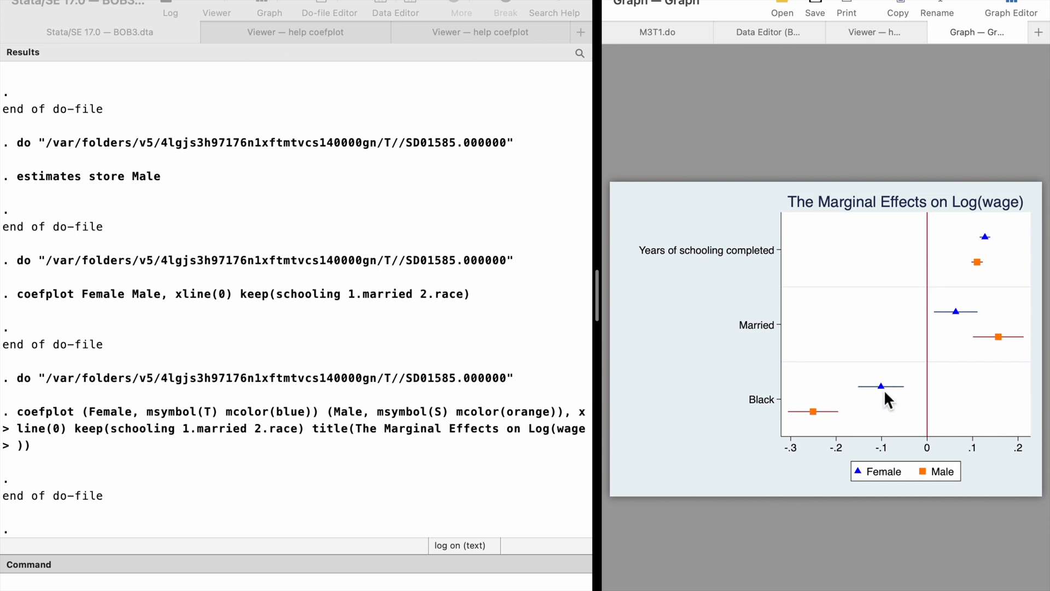
mouse_move(908, 394)
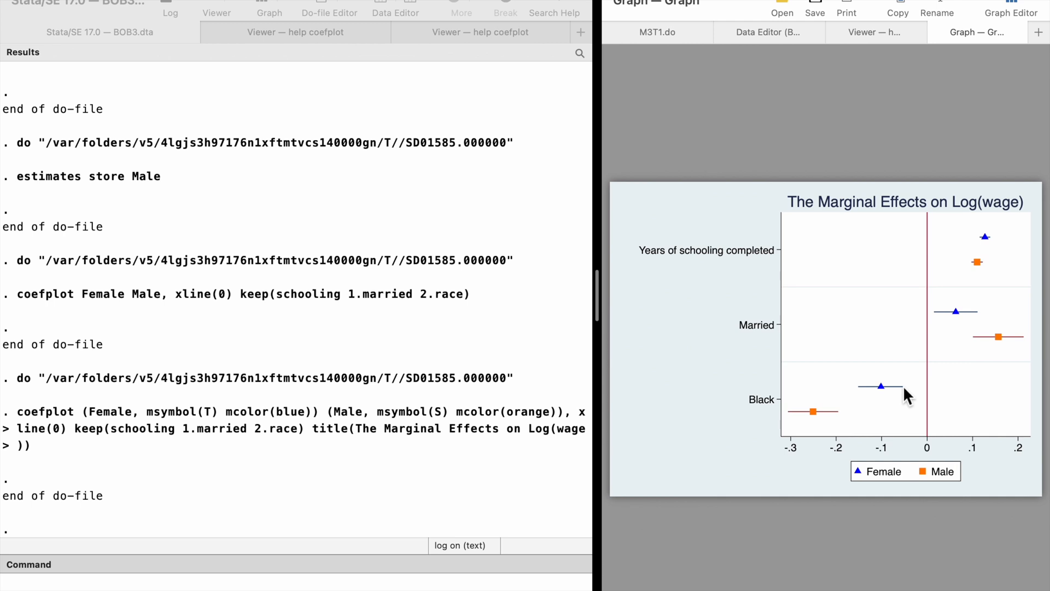
Step: Switch from the comparison graph back to the M3T1.do script
click(656, 32)
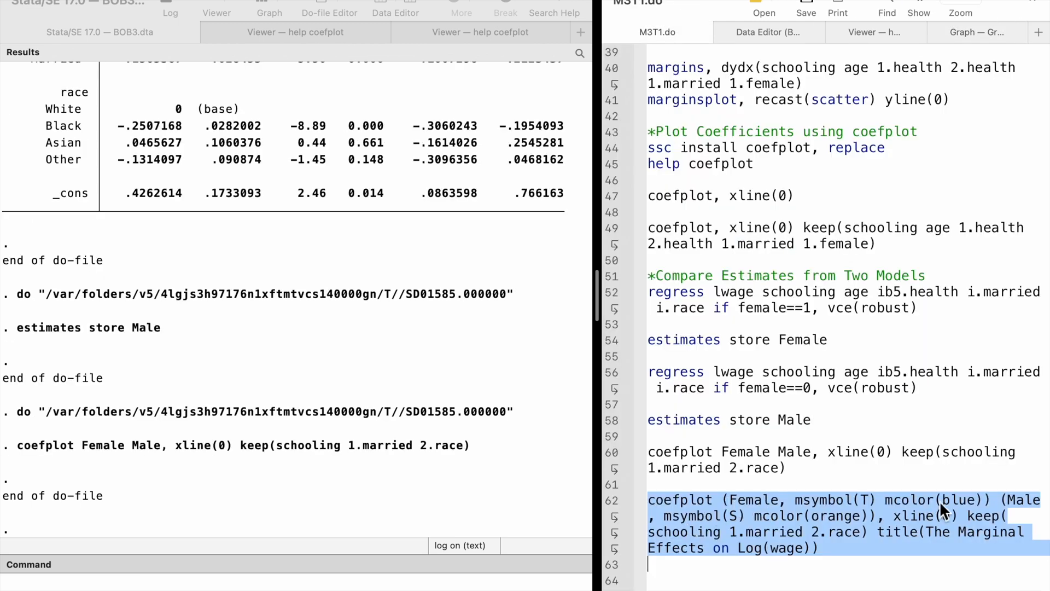
mouse_move(835, 524)
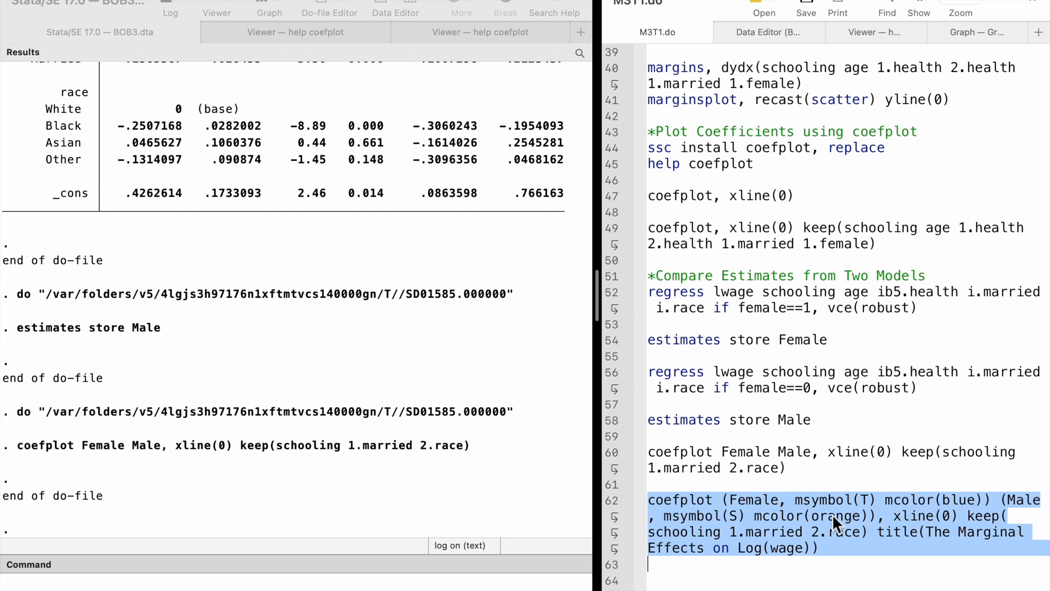
mouse_move(874, 524)
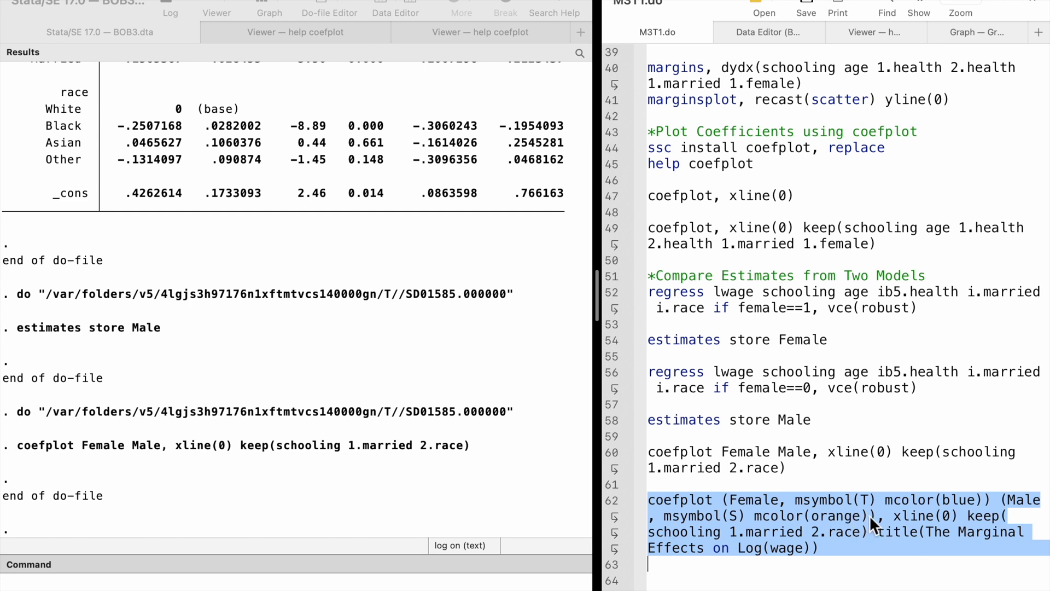
mouse_move(861, 572)
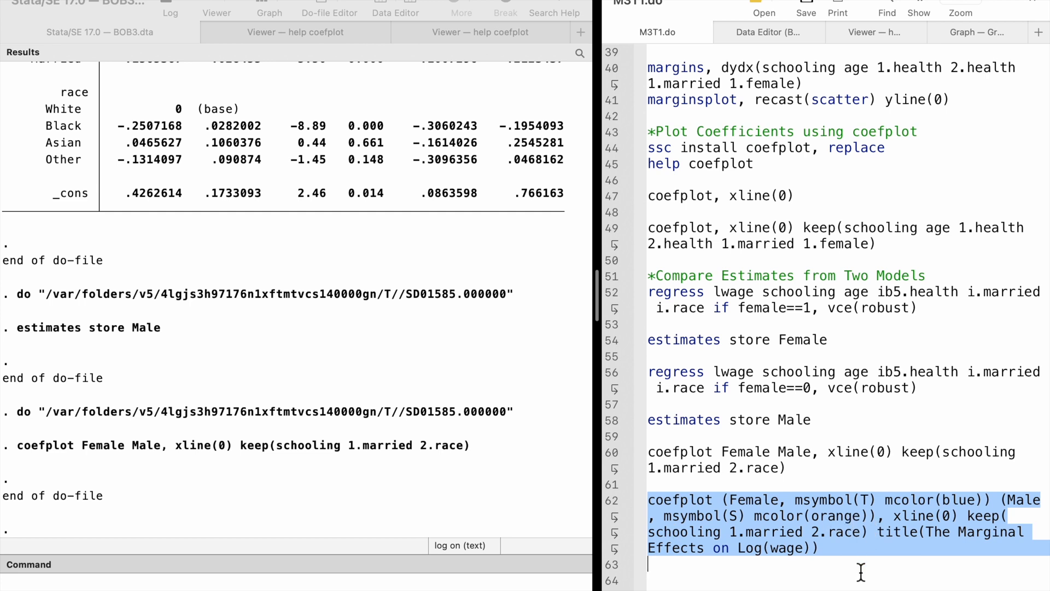